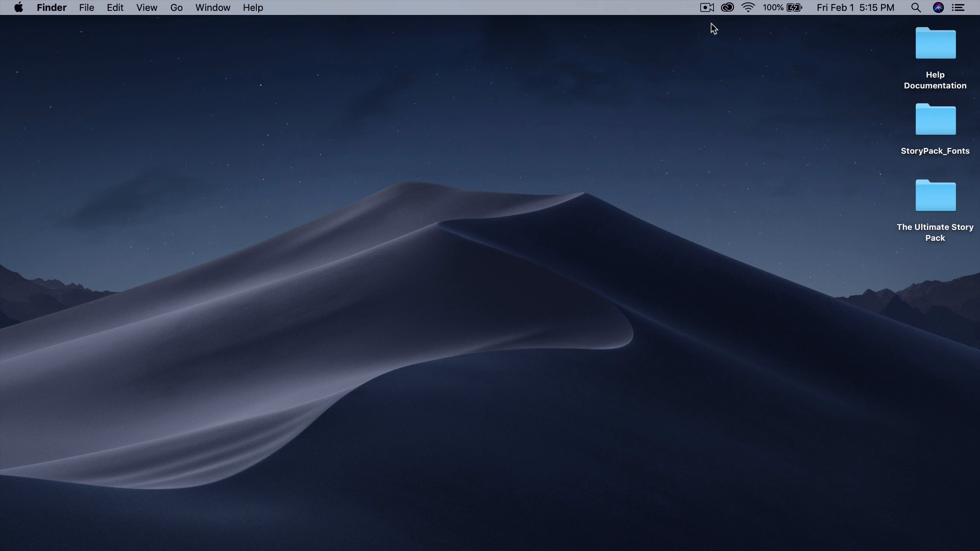
mouse_move(529, 255)
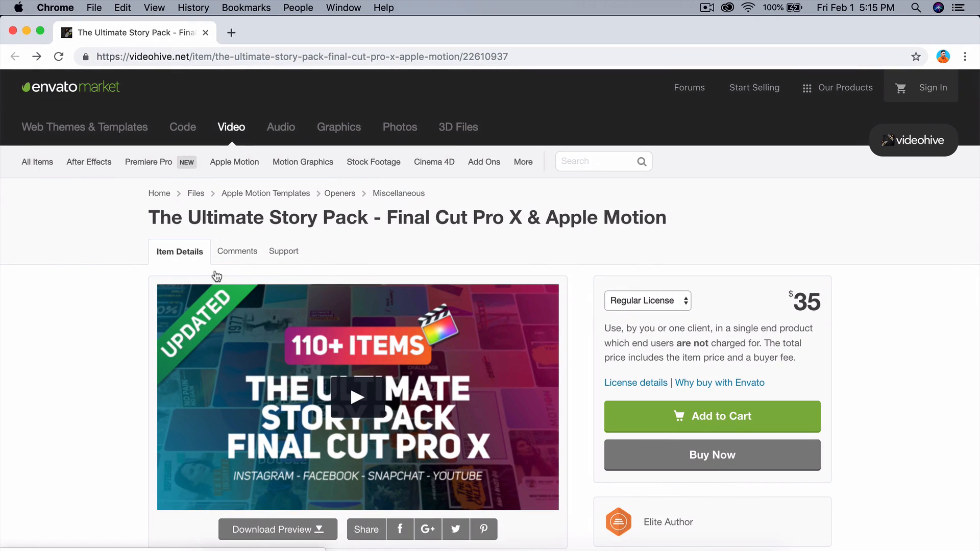
mouse_move(51, 263)
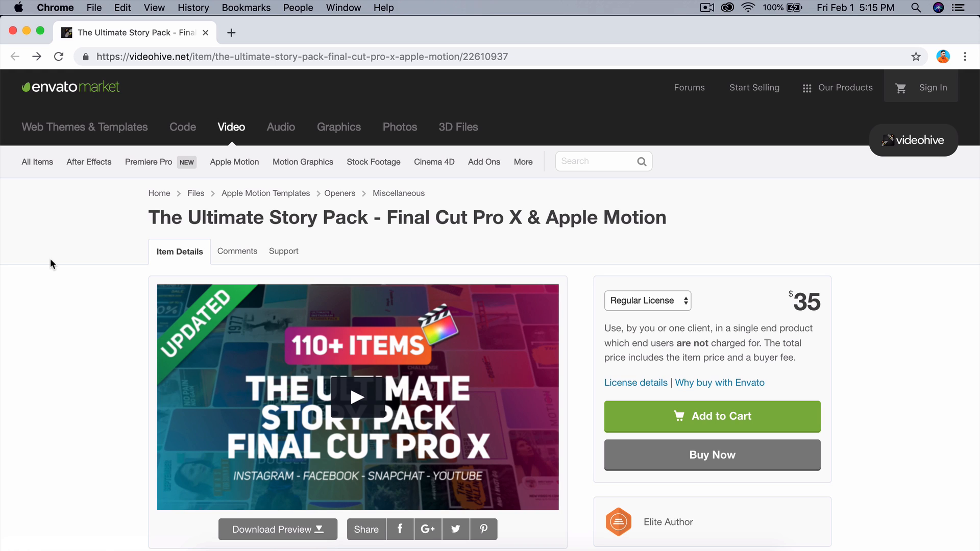
Name the new project 'Animated Instgram Stories'
scroll(down, 3)
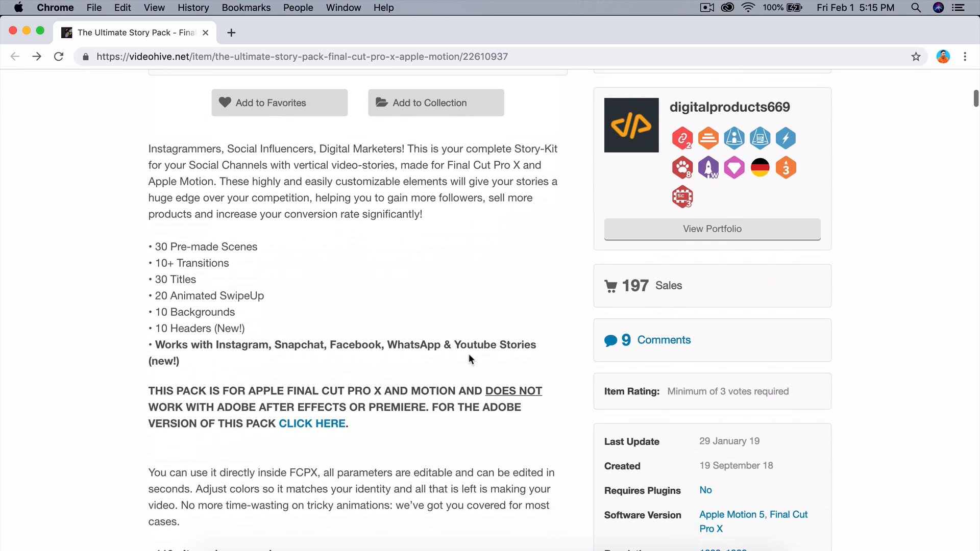
mouse_move(12, 184)
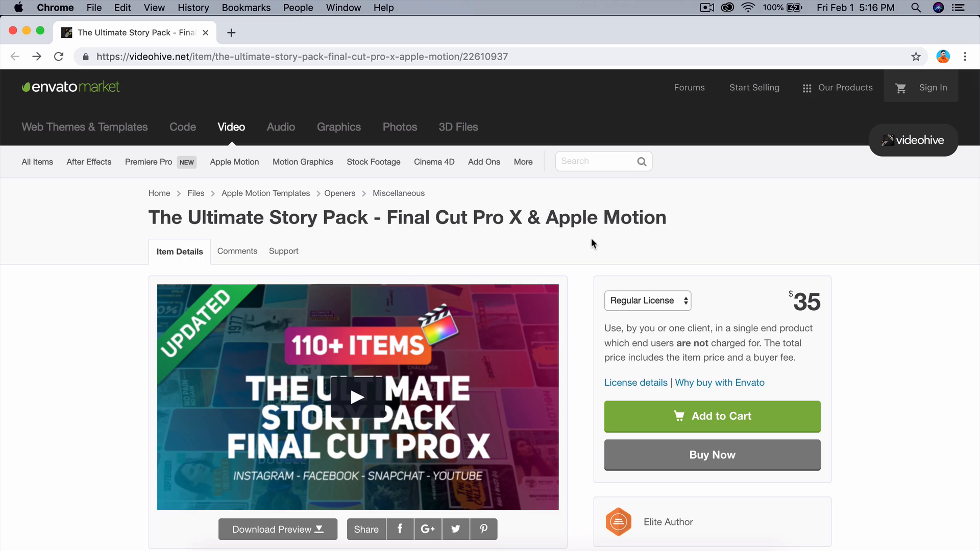
scroll(down, 3)
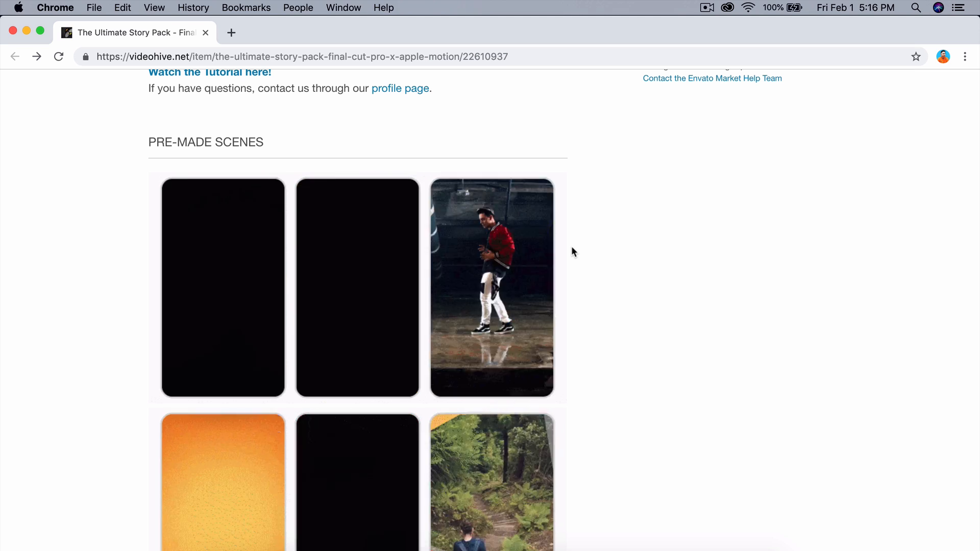
scroll(up, 3)
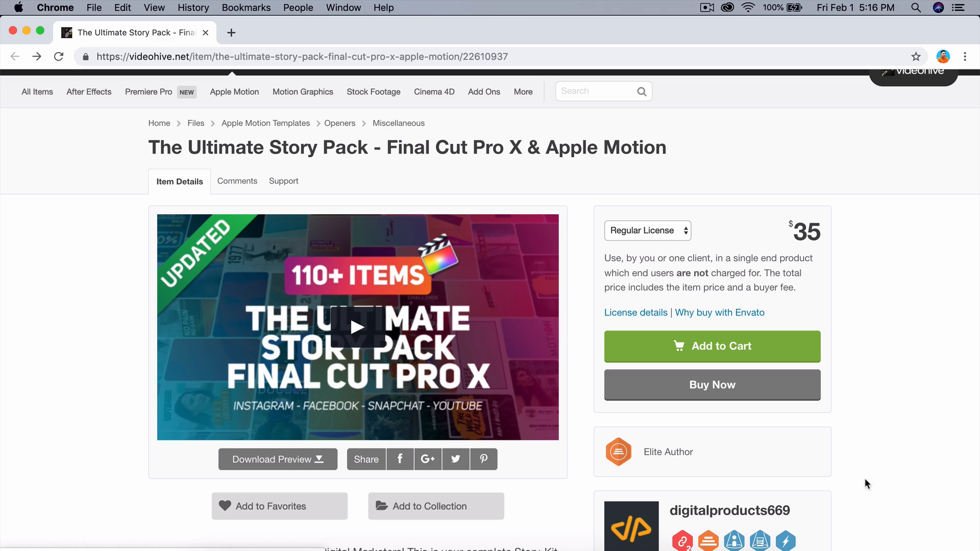
mouse_move(873, 435)
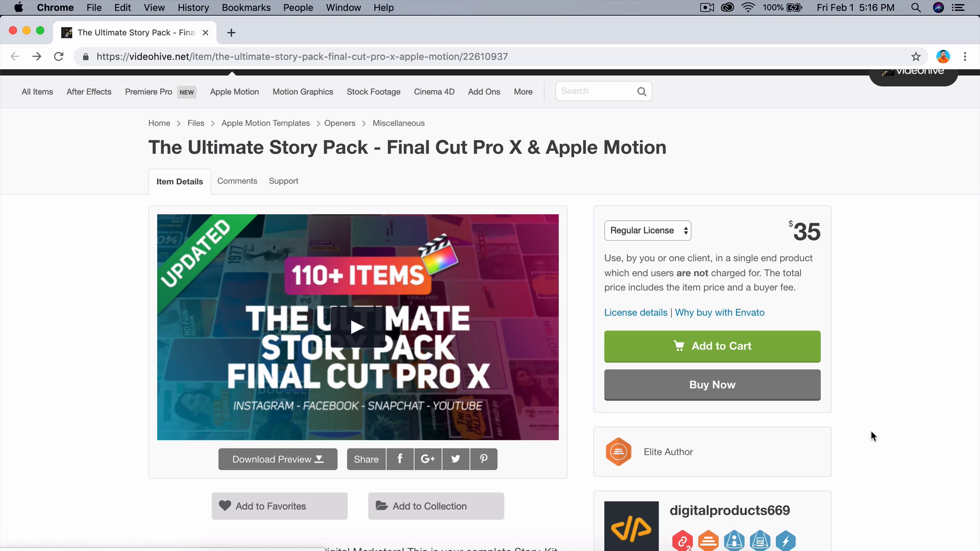
mouse_move(868, 265)
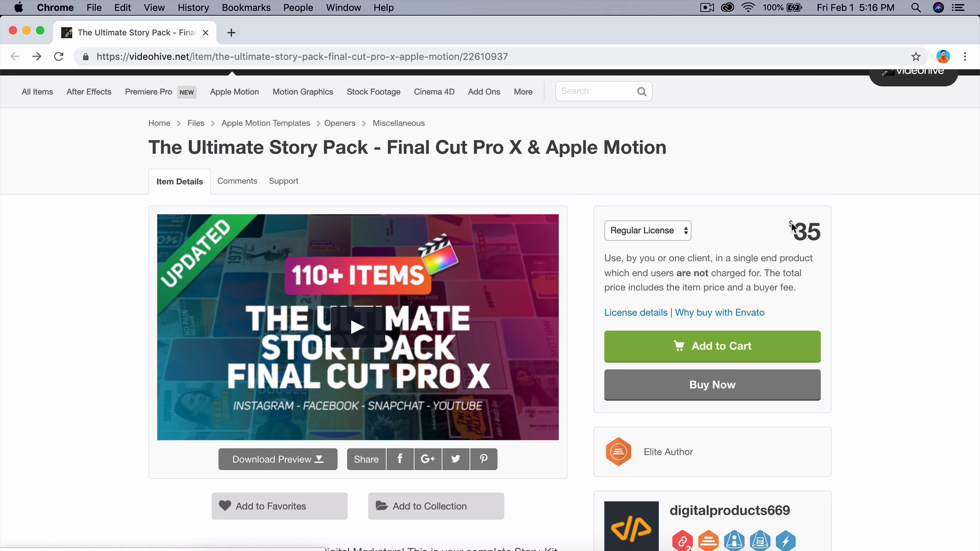
mouse_move(112, 239)
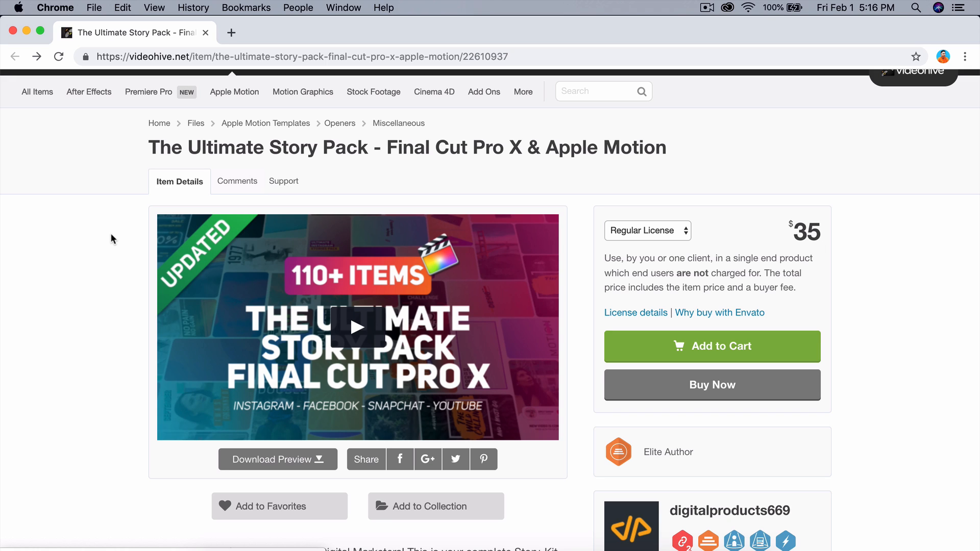
scroll(down, 3)
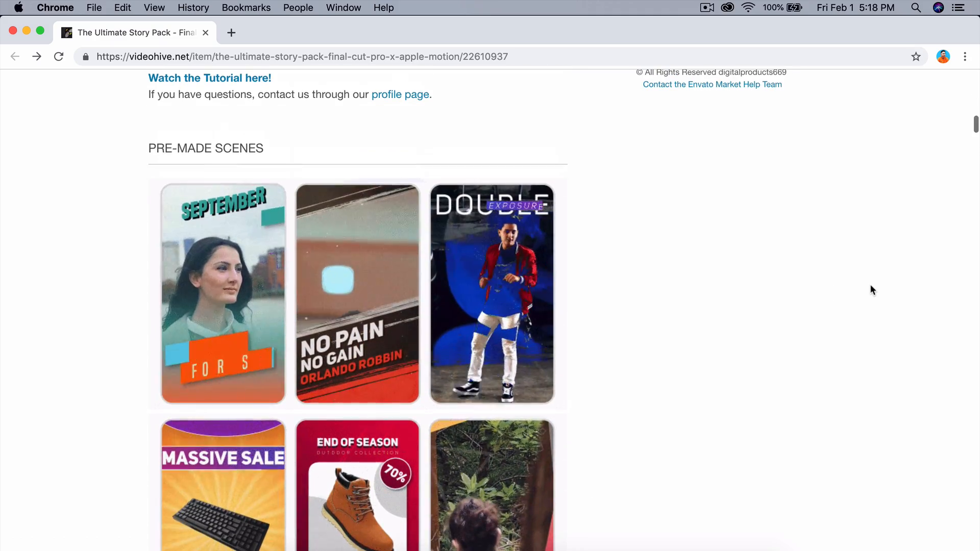
scroll(down, 3)
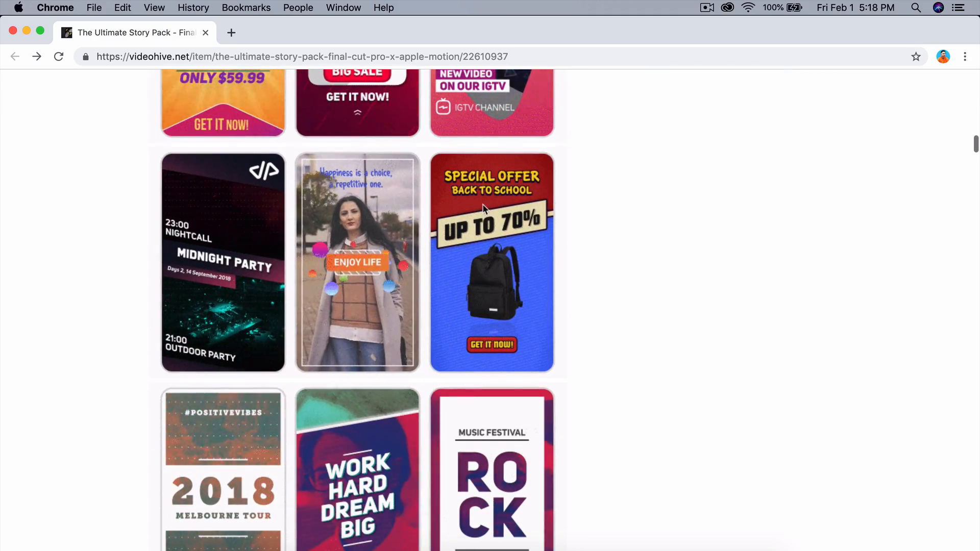
scroll(down, 3)
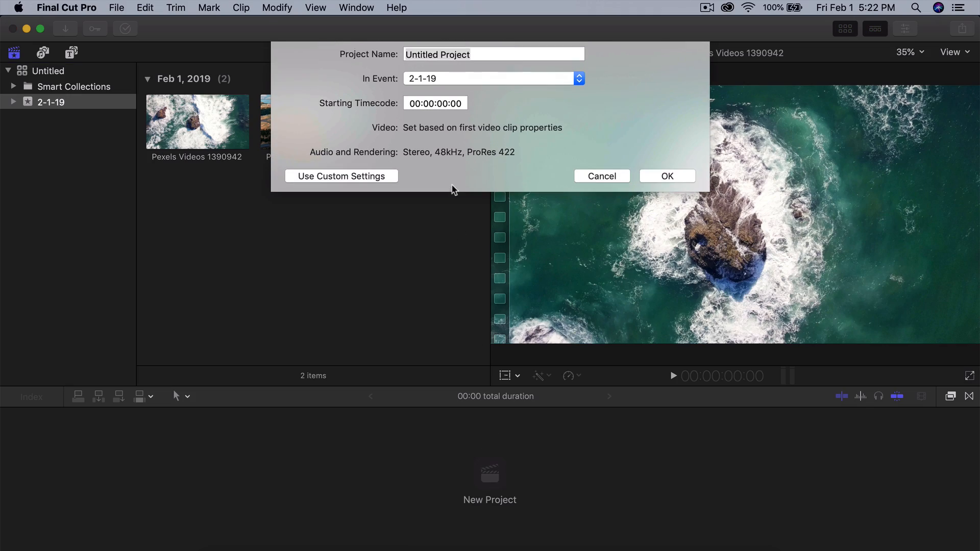
text(Anima)
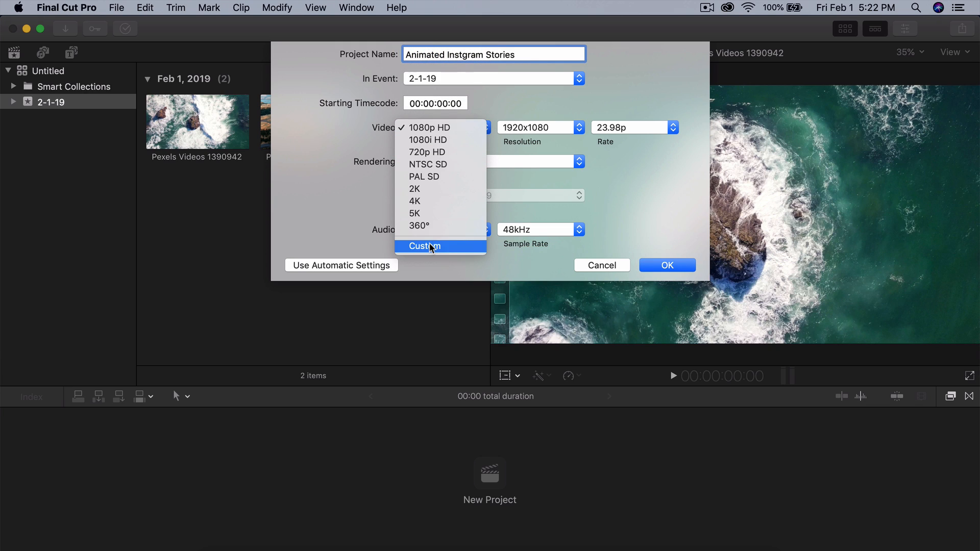
Use a custom 1080×1920 format at 30p with Normal projection and create the project
click(424, 246)
text(1920)
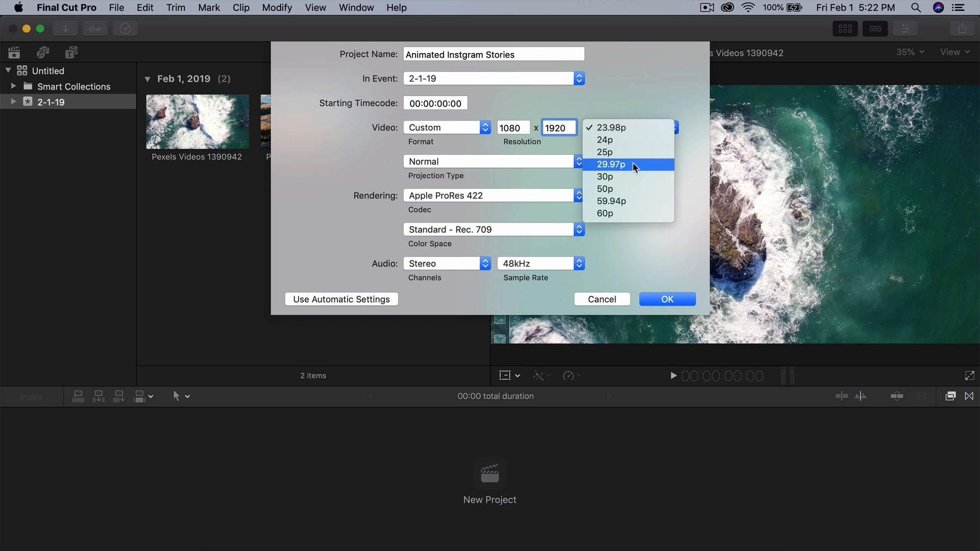
click(604, 176)
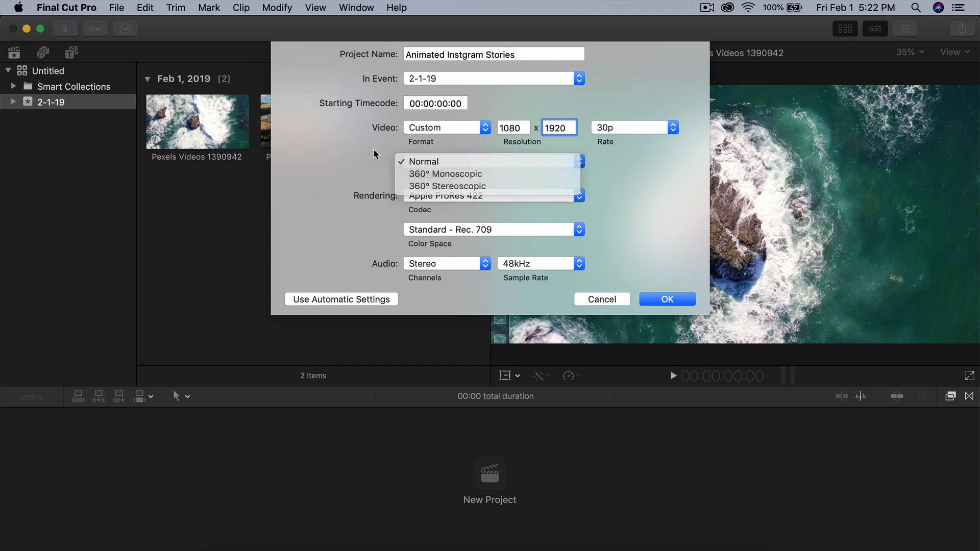
click(423, 161)
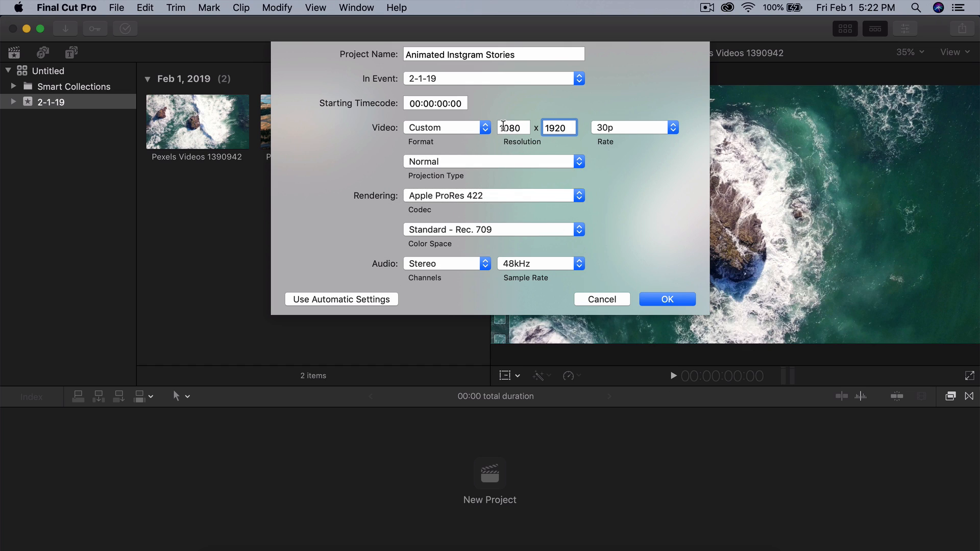
click(513, 128)
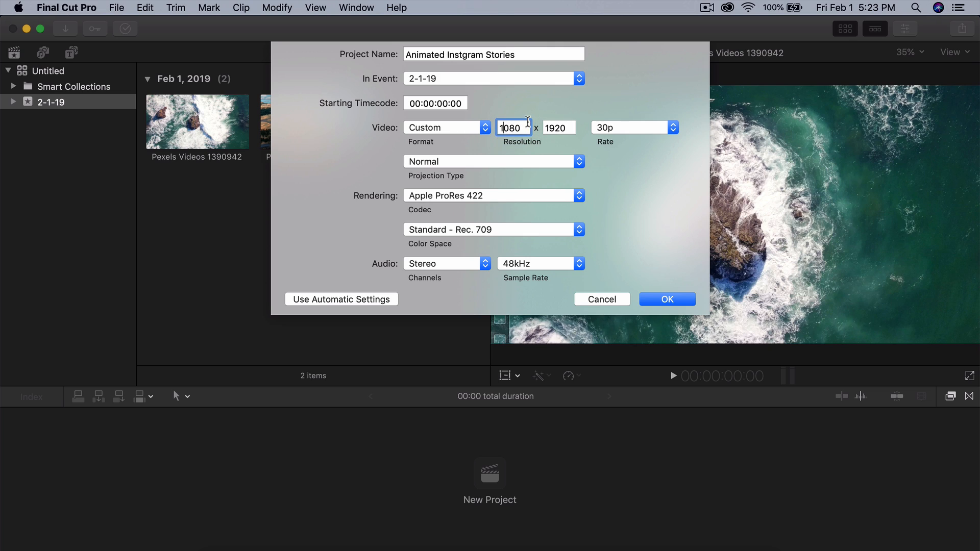
mouse_move(667, 409)
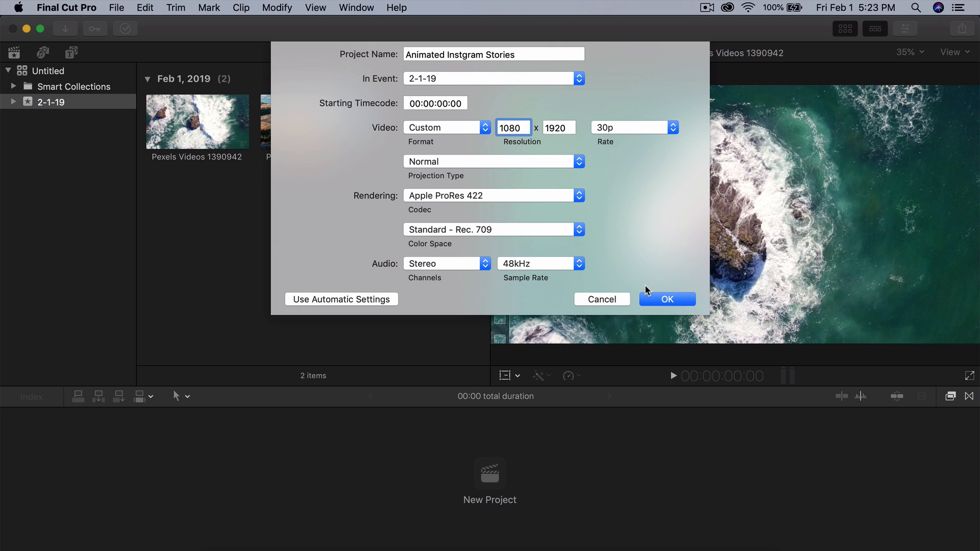
click(667, 299)
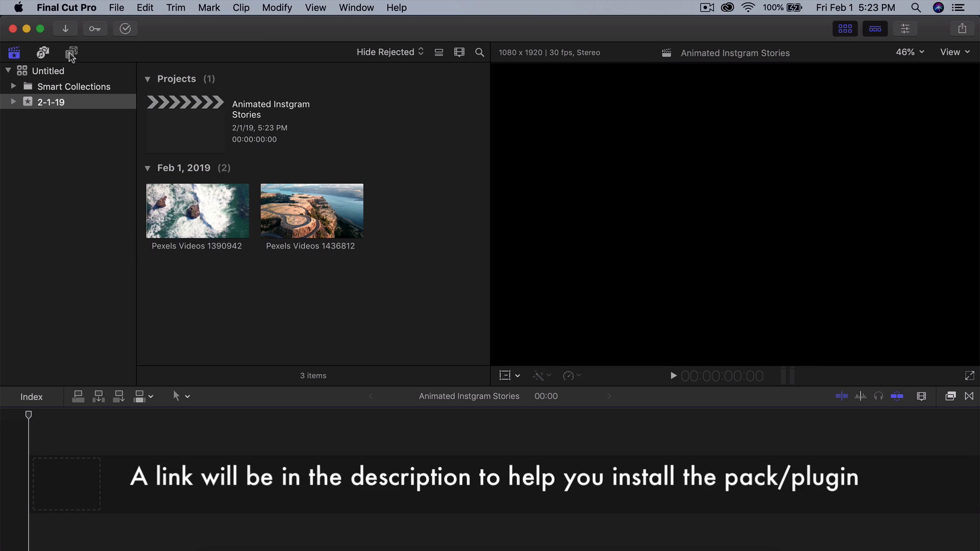
Browse the installed IG title categories and preview Premade Scene 12 from IG_Premade_Scene
click(70, 53)
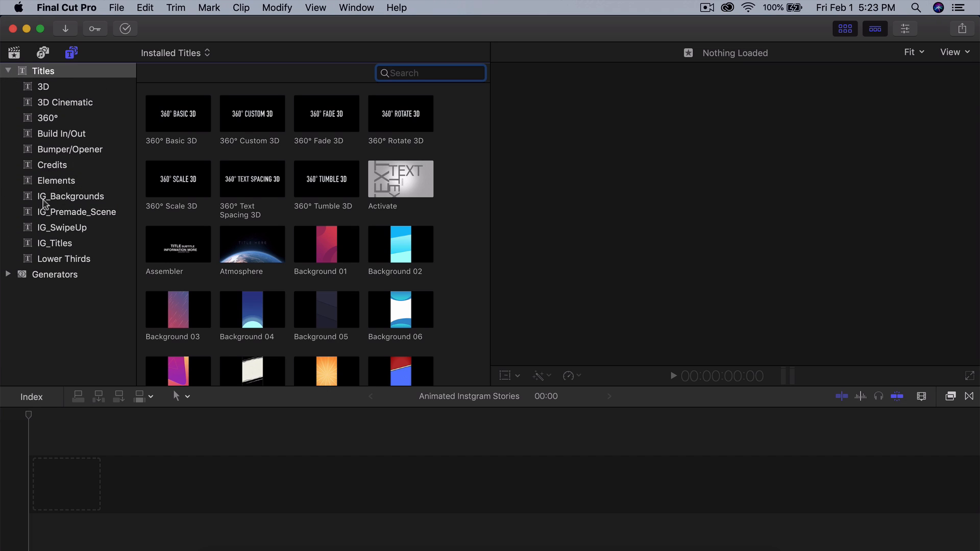
click(70, 196)
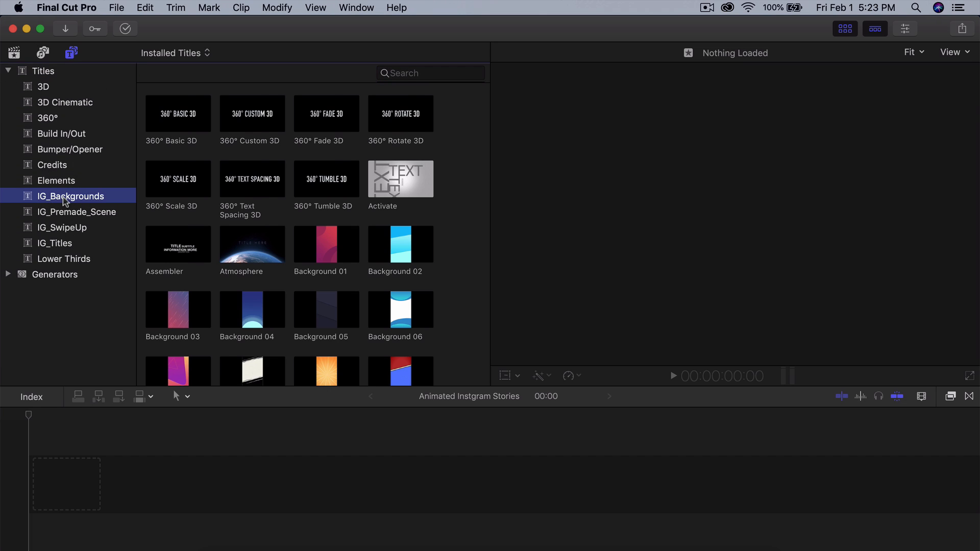
click(77, 212)
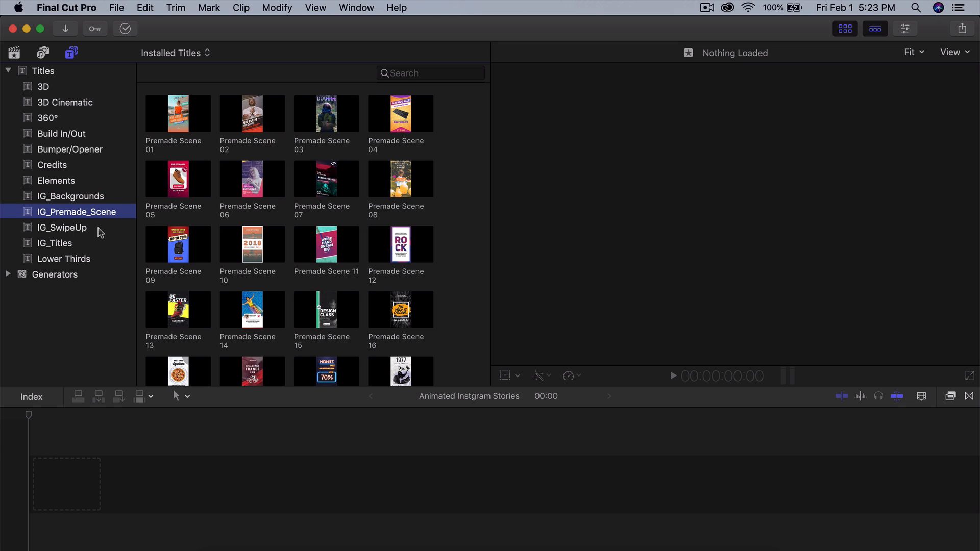
click(54, 243)
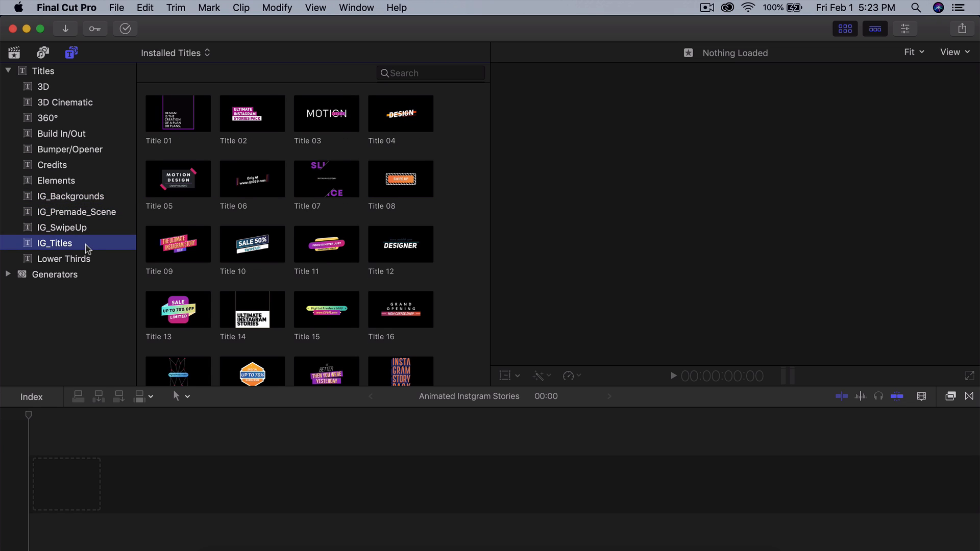
mouse_move(61, 198)
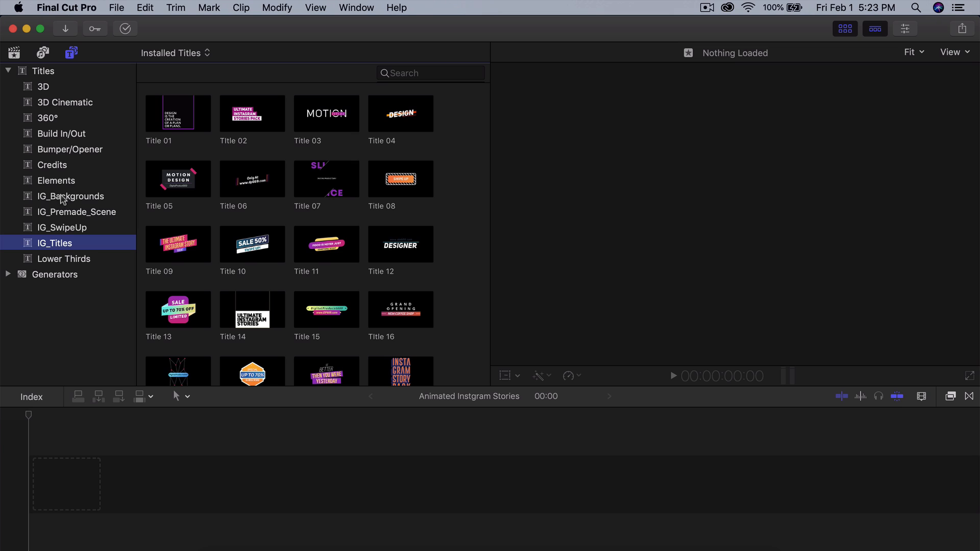
mouse_move(109, 198)
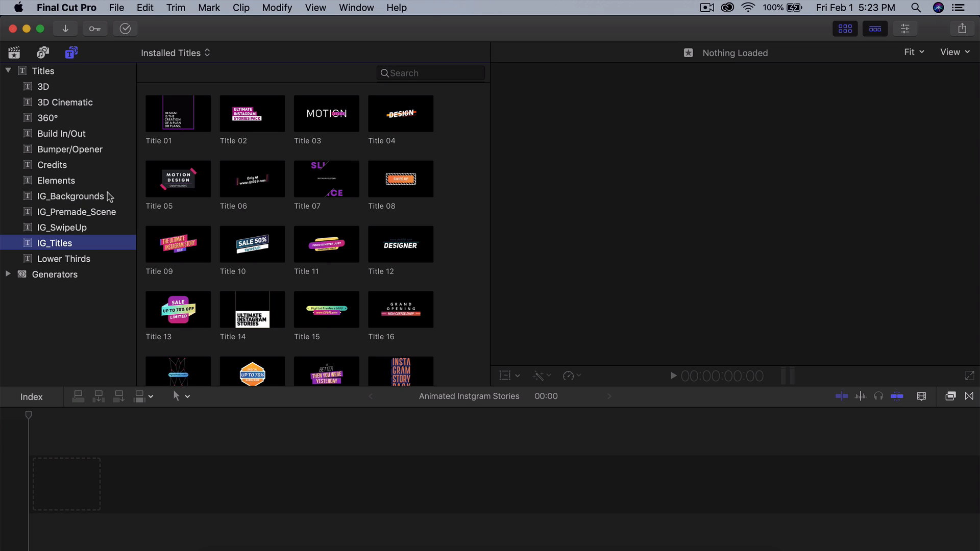
click(76, 212)
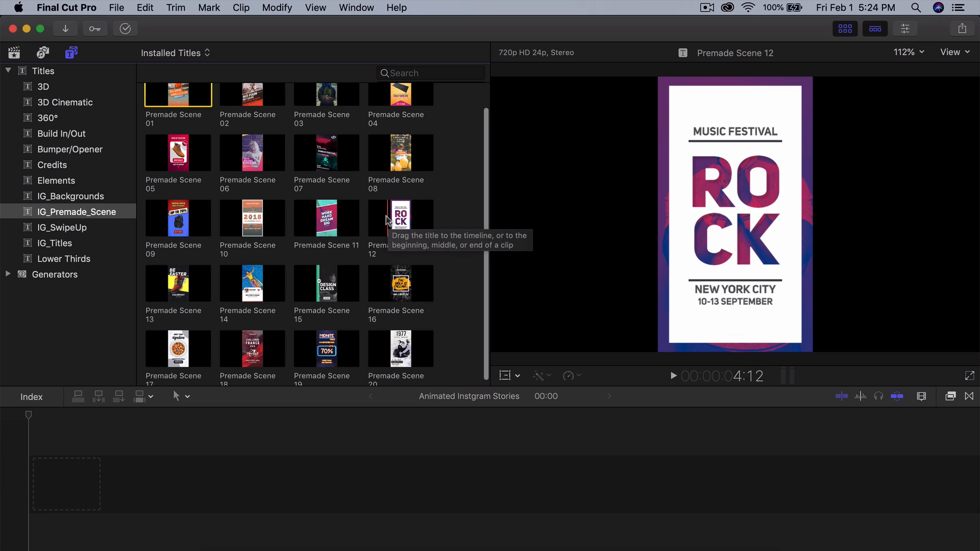
Add Premade Scene 12 to the timeline, select it and hide the browser for a full-width viewer
click(400, 219)
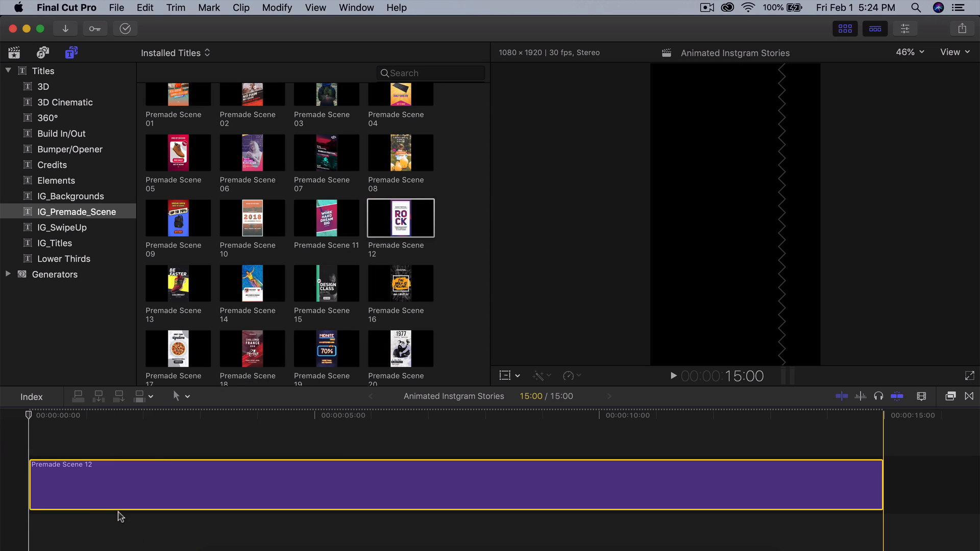
click(241, 421)
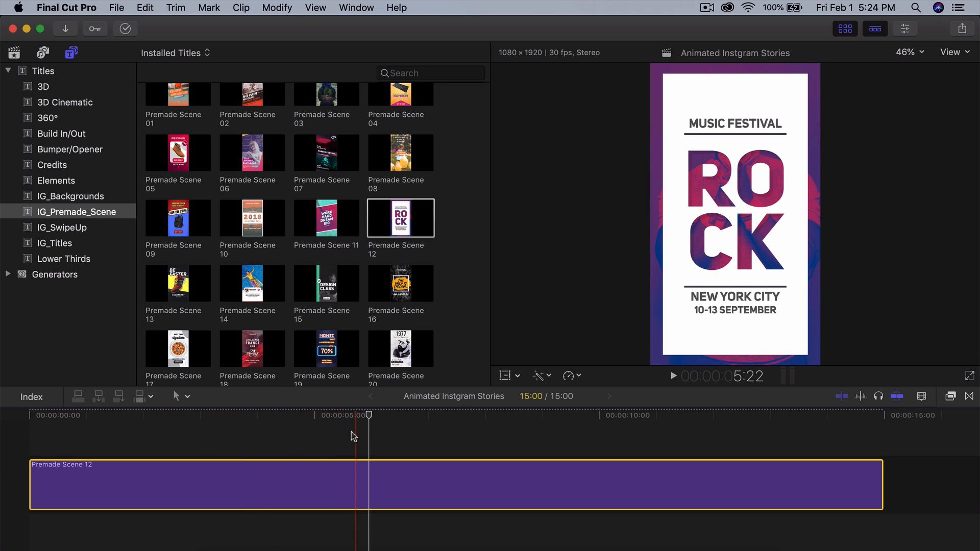
click(873, 28)
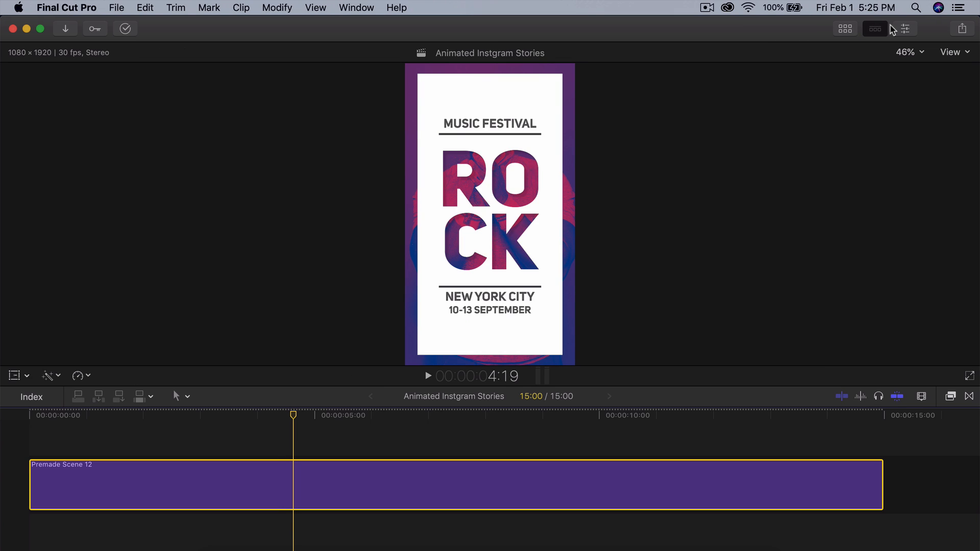
Show Premade Scene 12's published parameters and start changing the Text 1 colour
click(907, 29)
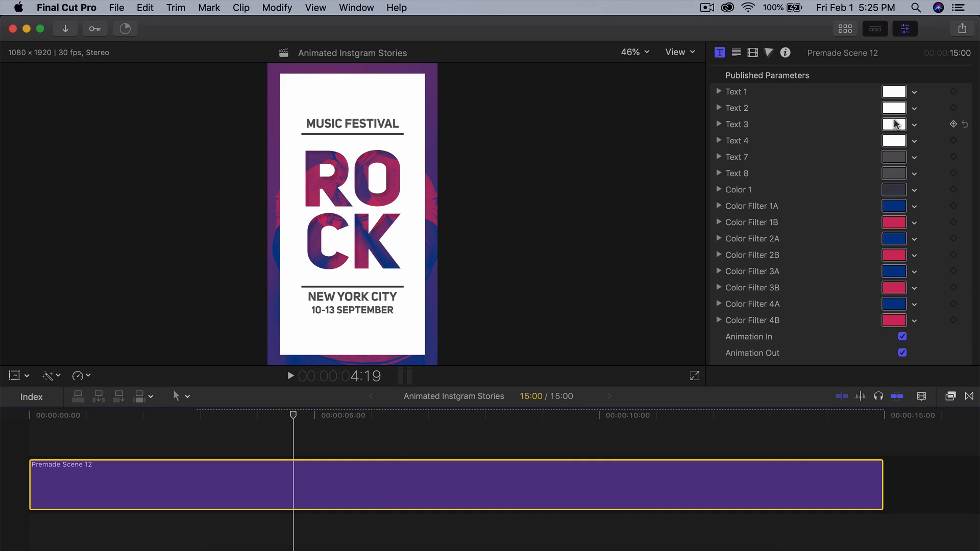
mouse_move(389, 78)
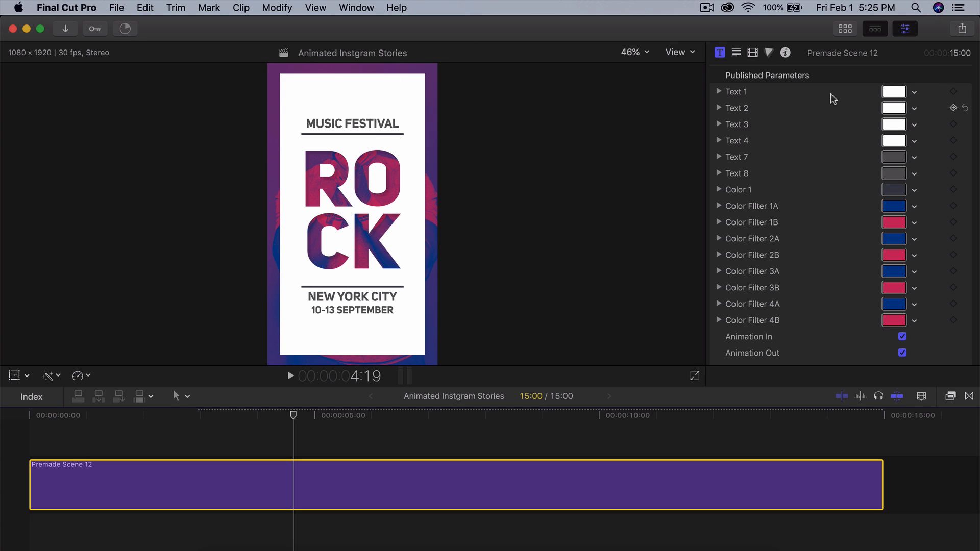
click(719, 92)
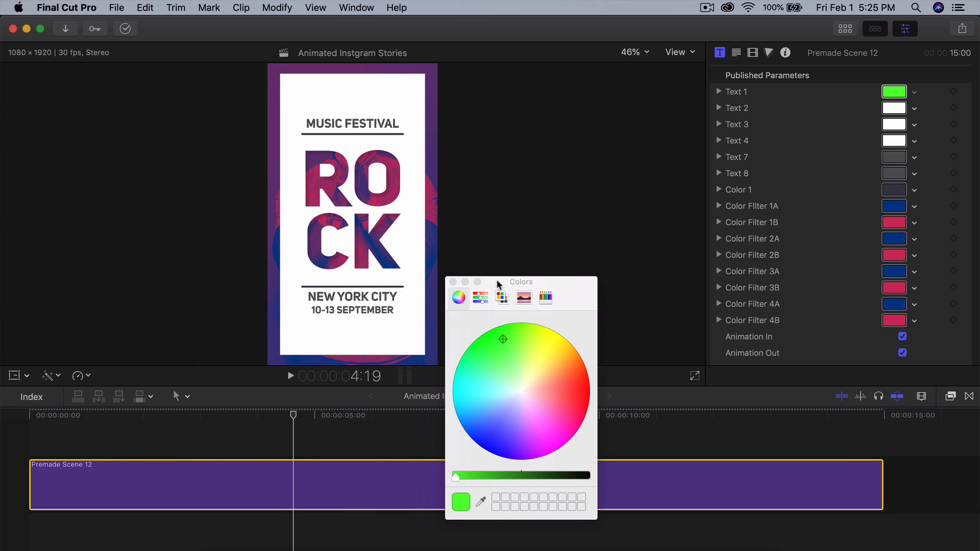
Scrub to the HELLO! scene and set Text 1 to yellow on the colour wheel
click(148, 423)
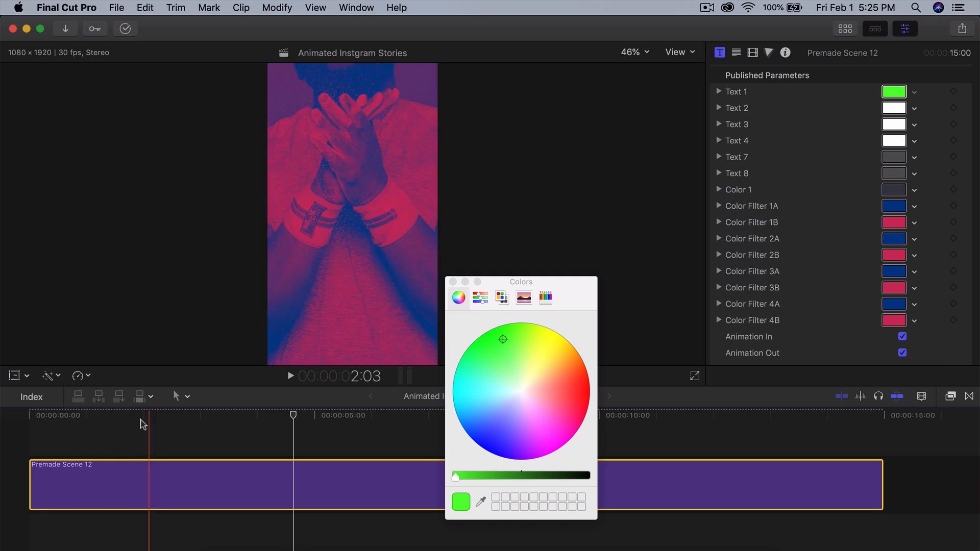
click(60, 430)
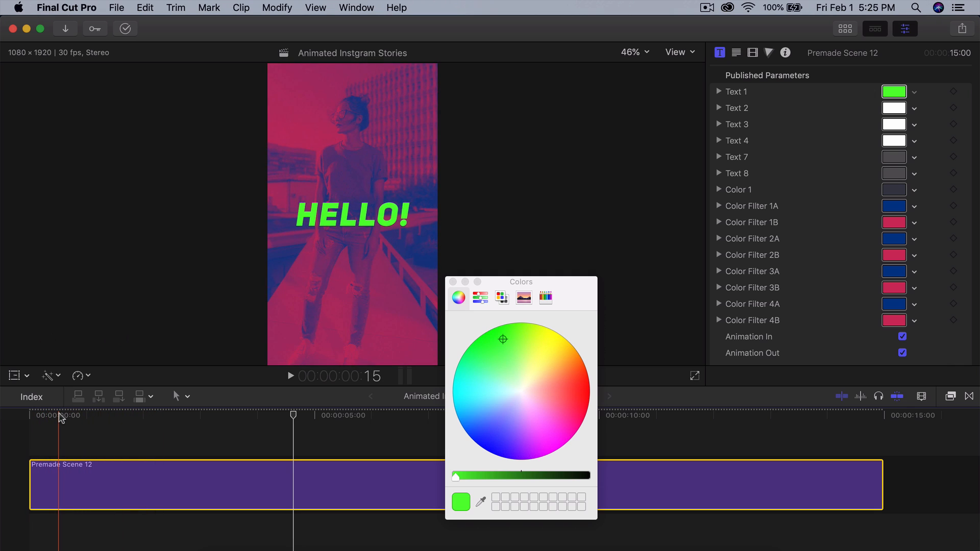
click(515, 396)
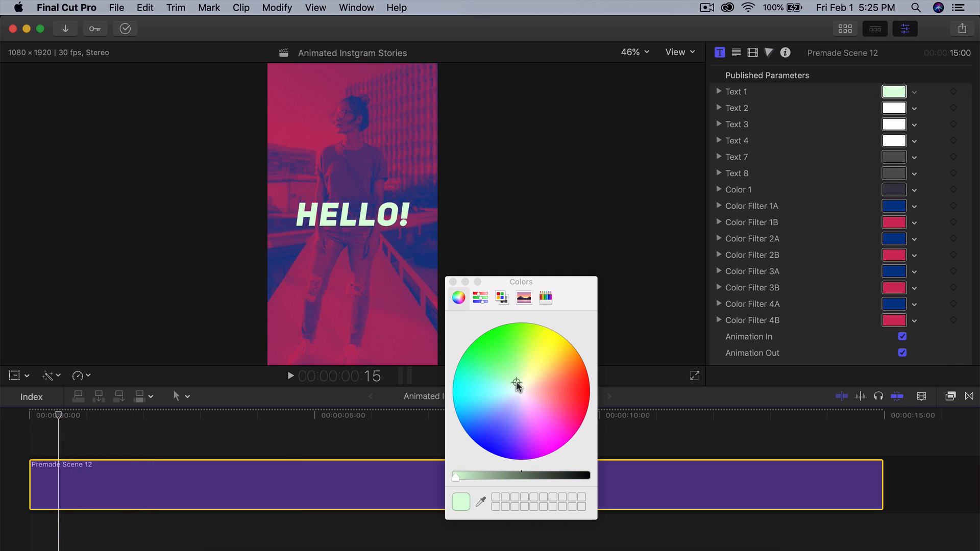
click(488, 331)
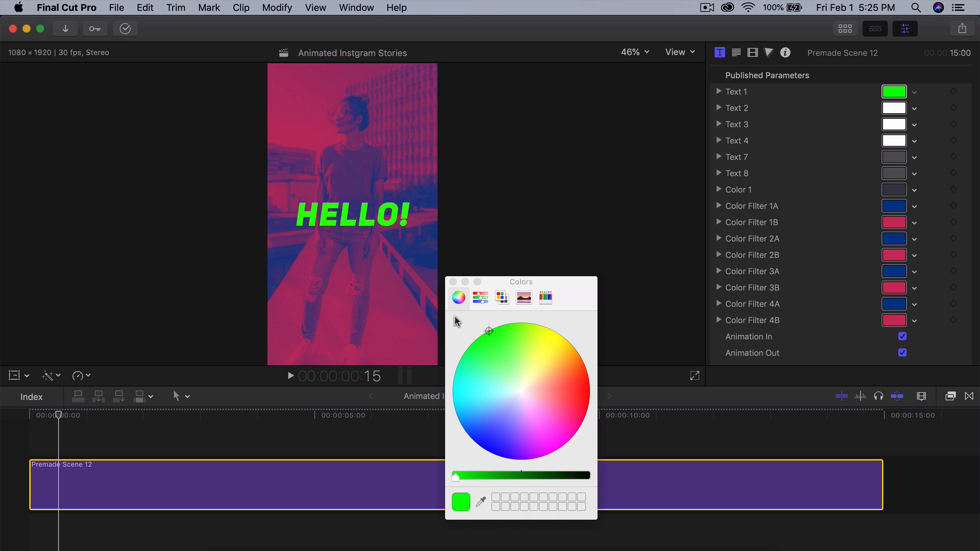
click(554, 330)
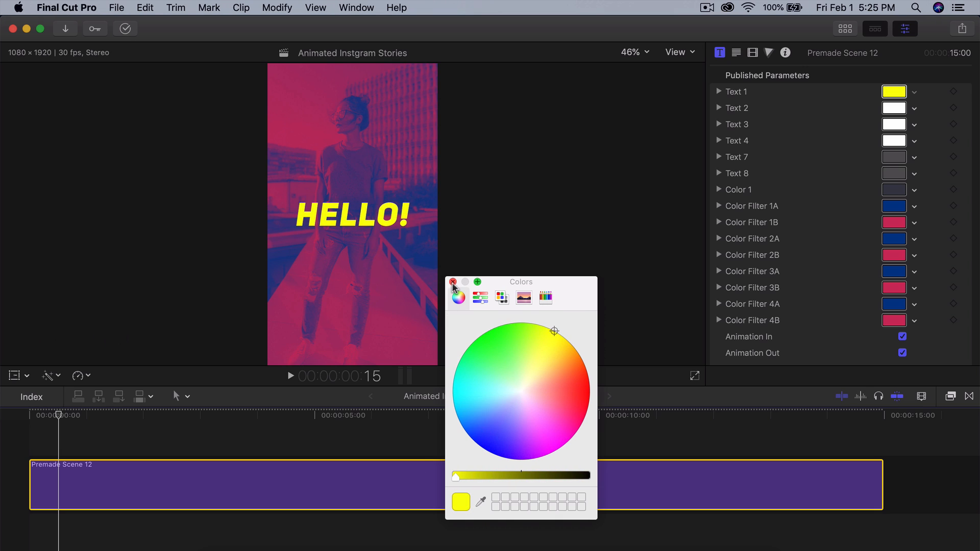
click(453, 282)
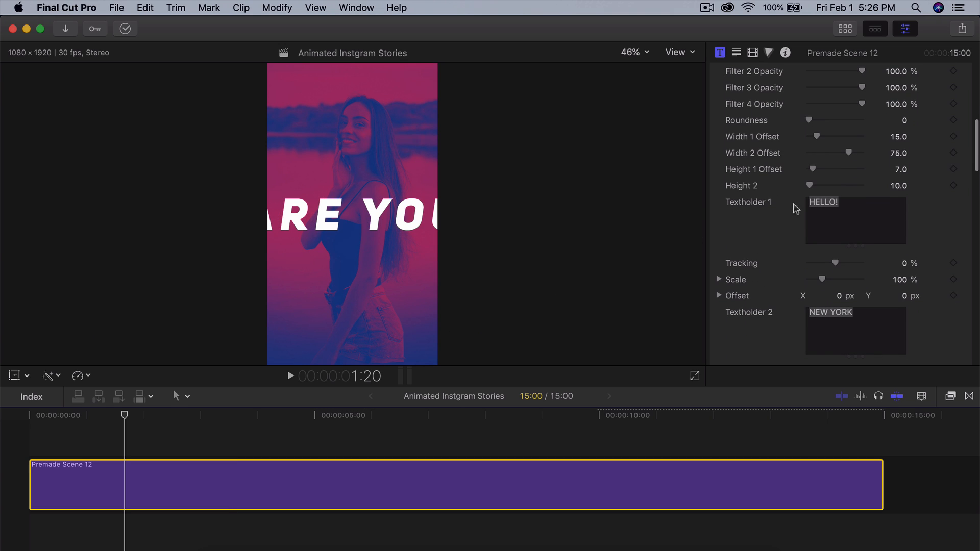
Replace HELLO! with WHAT'S UP and scale it down to 55%
click(49, 429)
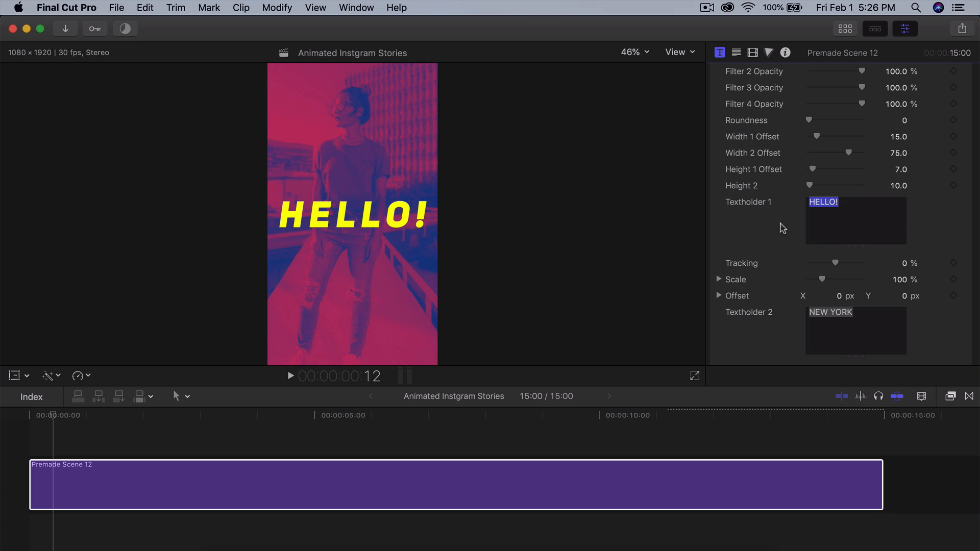
text(WHAT'S UP)
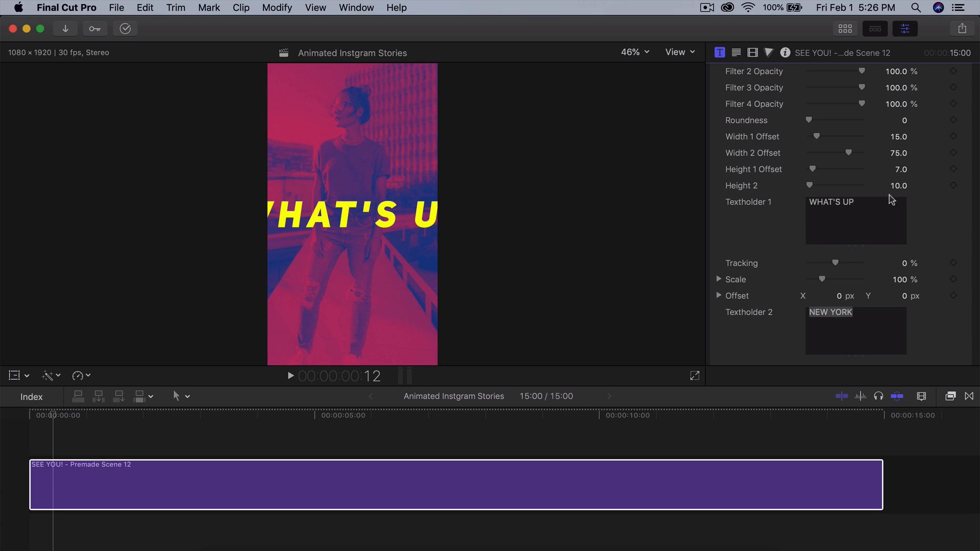
double_click(831, 202)
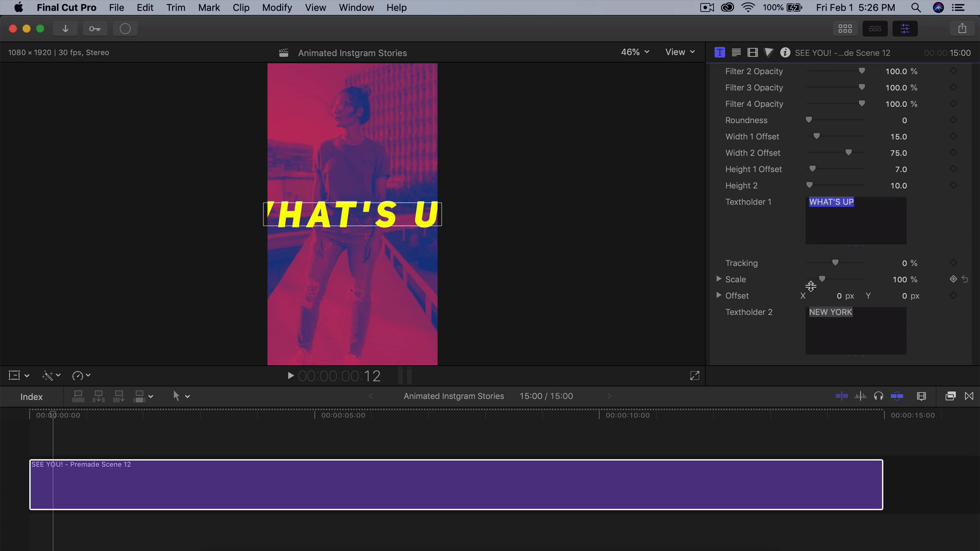
drag(834, 280, 820, 280)
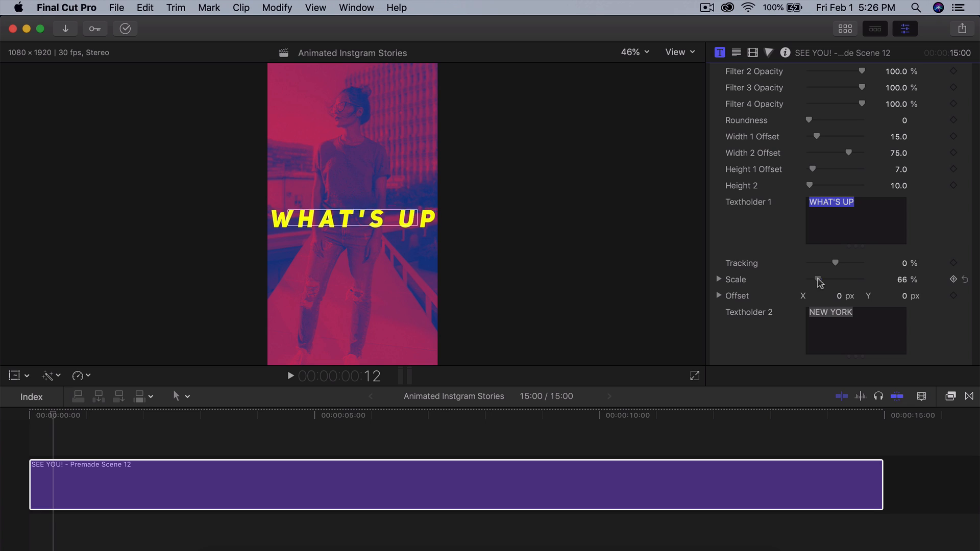
drag(819, 280, 815, 280)
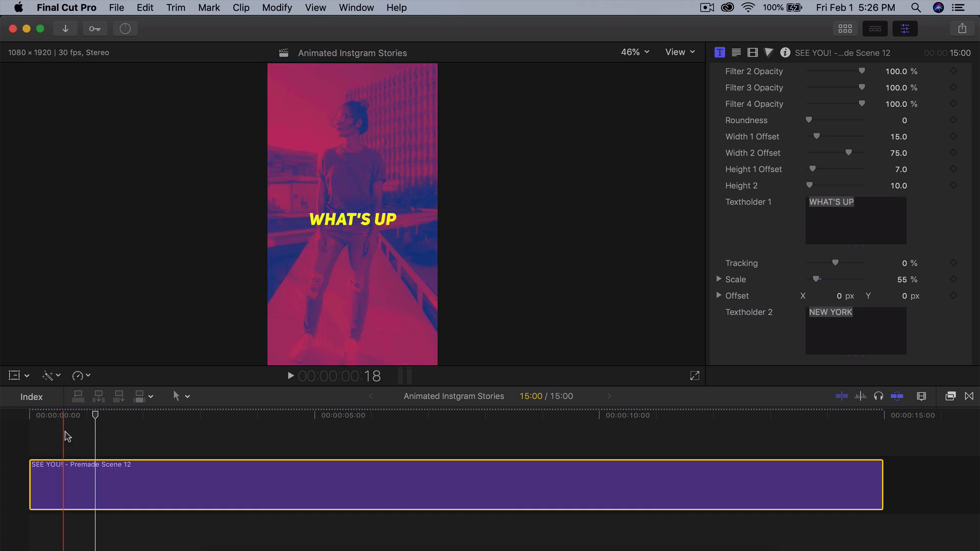
Move to the READY? scene and start choosing a source clip for Dropzone-1
click(92, 417)
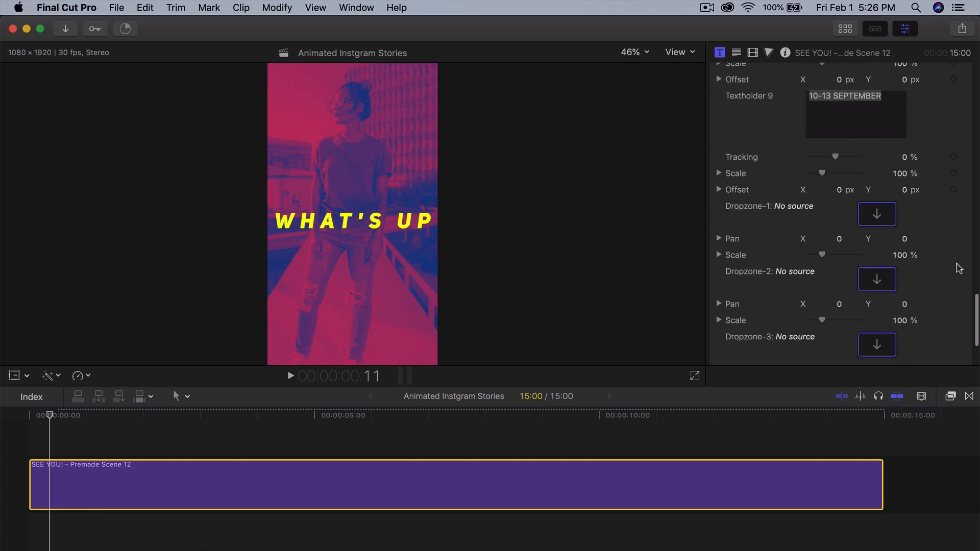
scroll(down, 3)
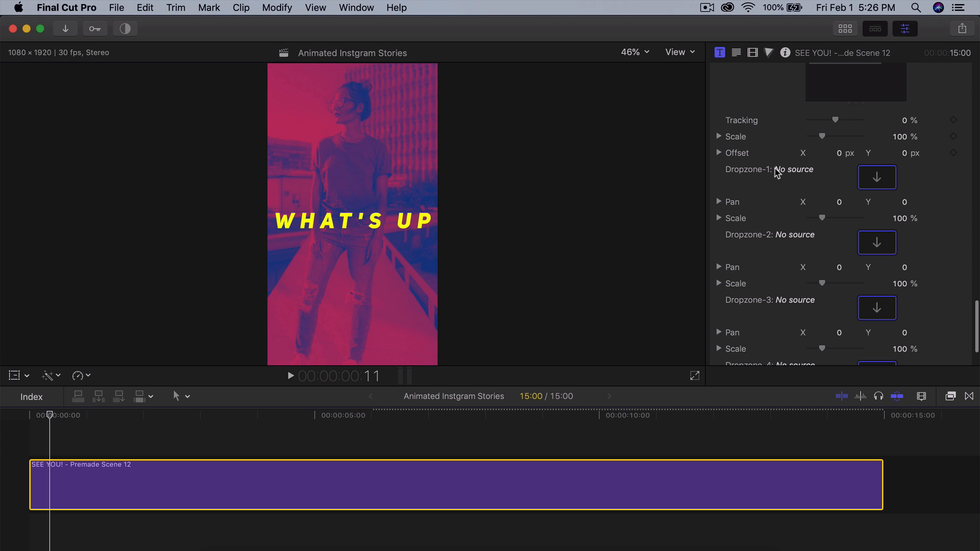
scroll(down, 3)
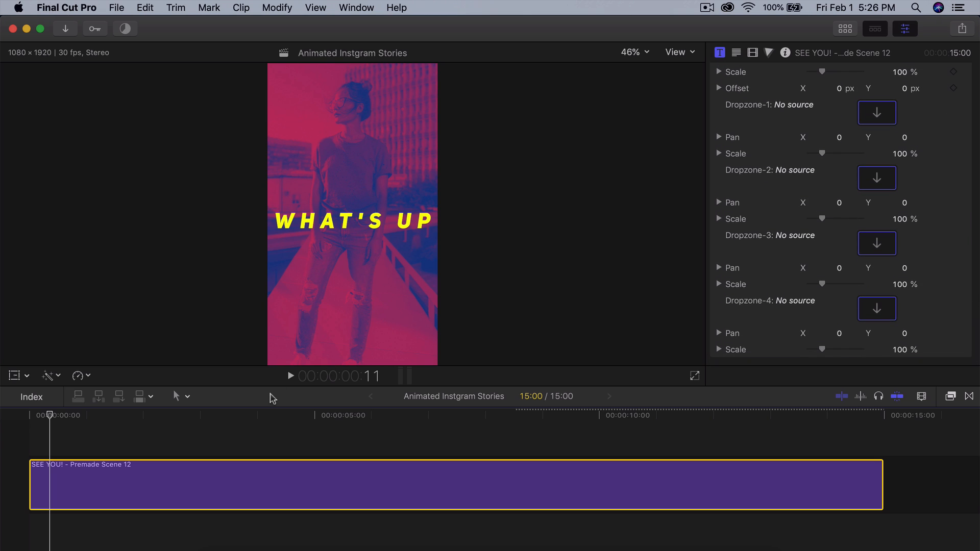
click(669, 416)
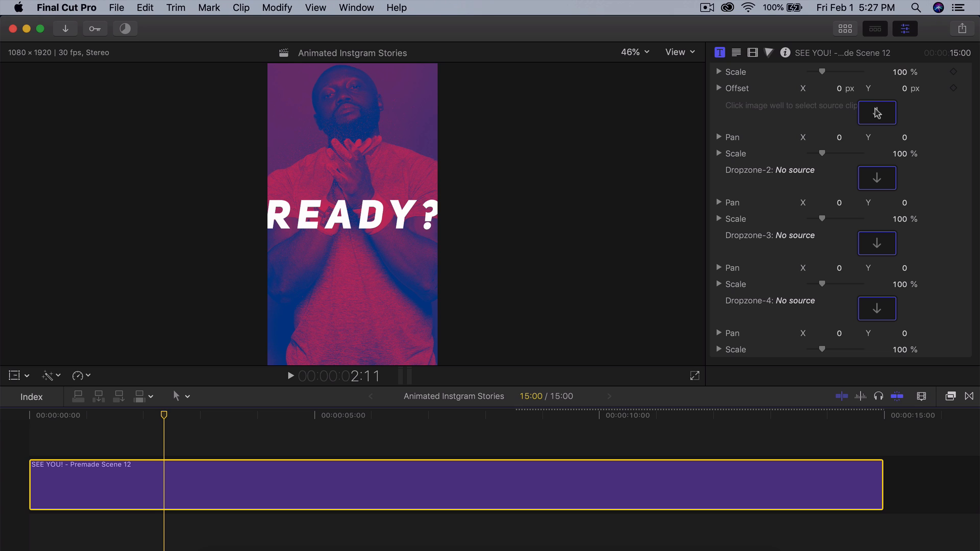
click(877, 112)
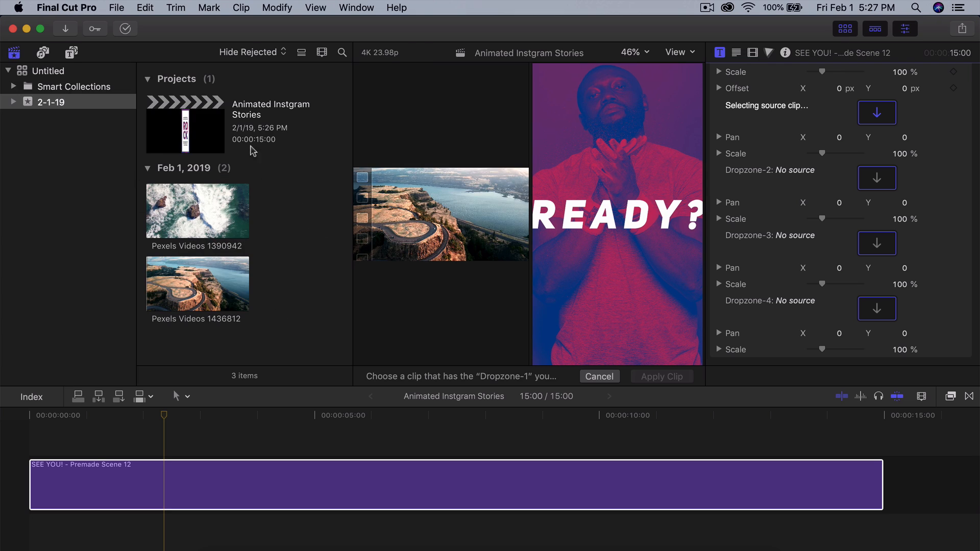
mouse_move(301, 204)
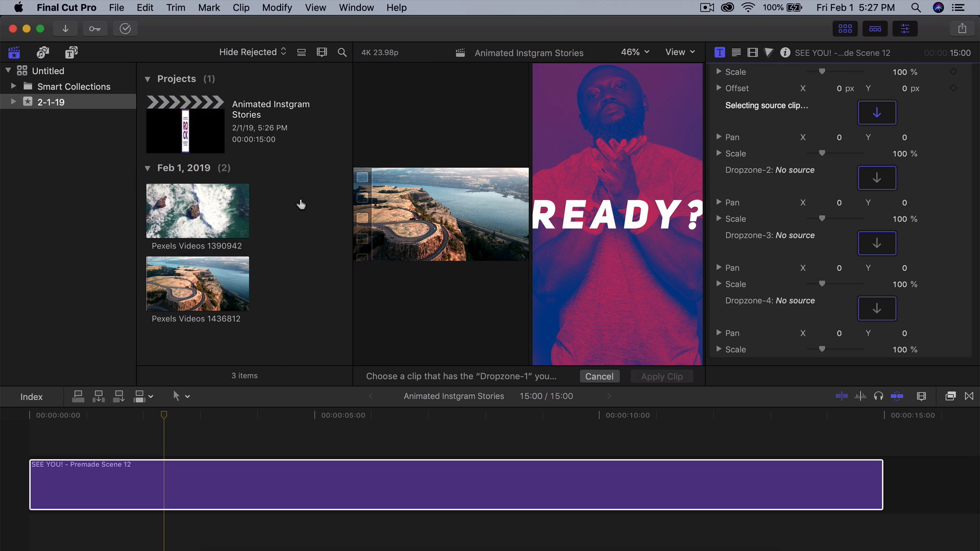
mouse_move(624, 63)
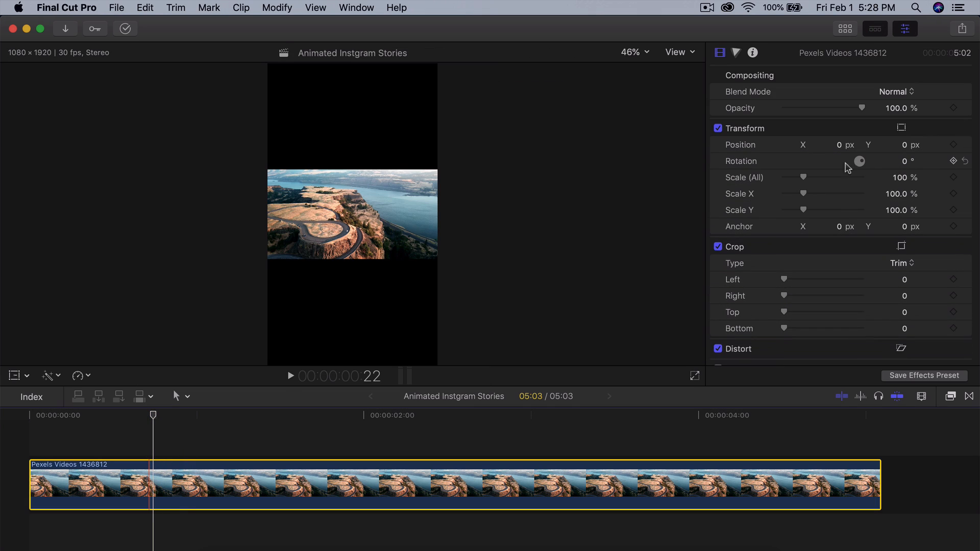
Scale the road clip to 342% and shift Position X to about 535 px to frame the road
drag(794, 176, 850, 176)
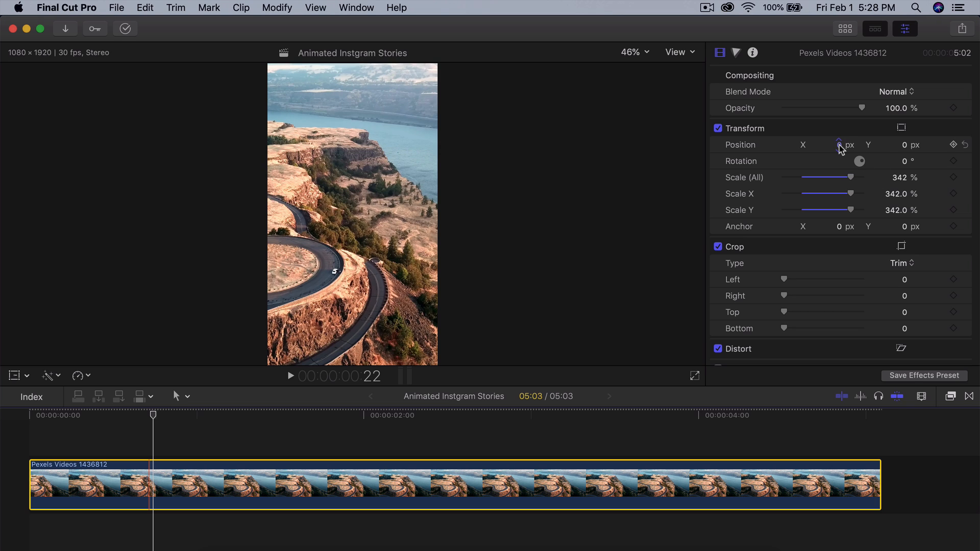
drag(828, 144, 828, 144)
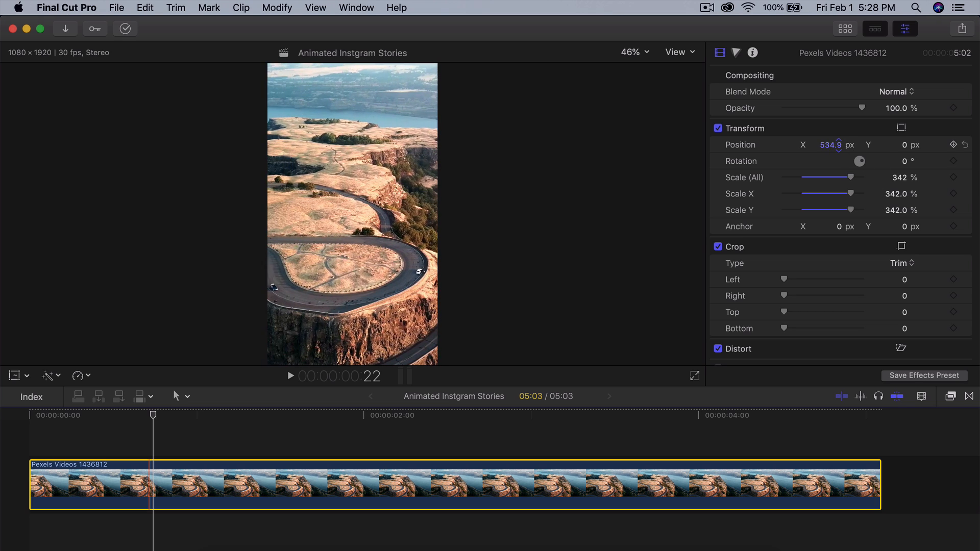
click(845, 28)
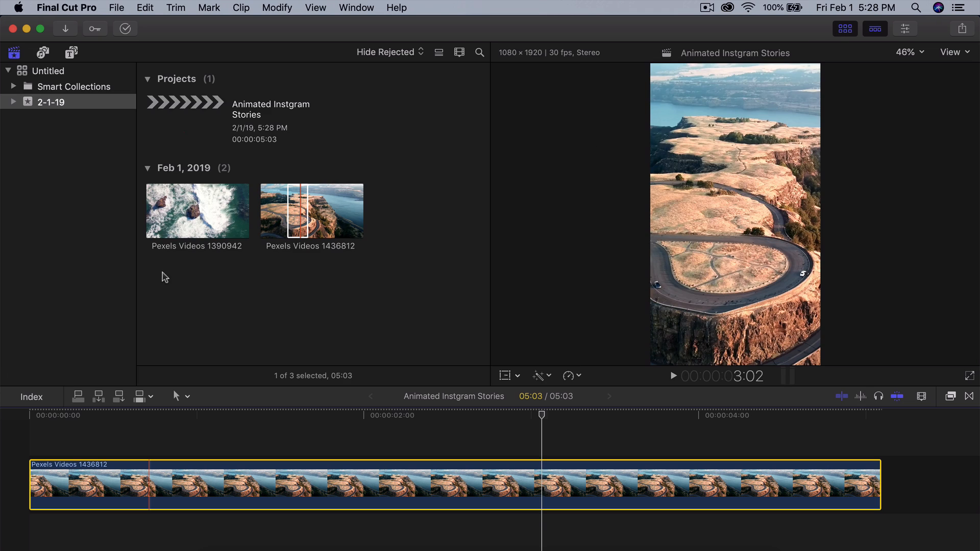
Add Title 01 from IG_Titles above the road clip and select it
click(72, 53)
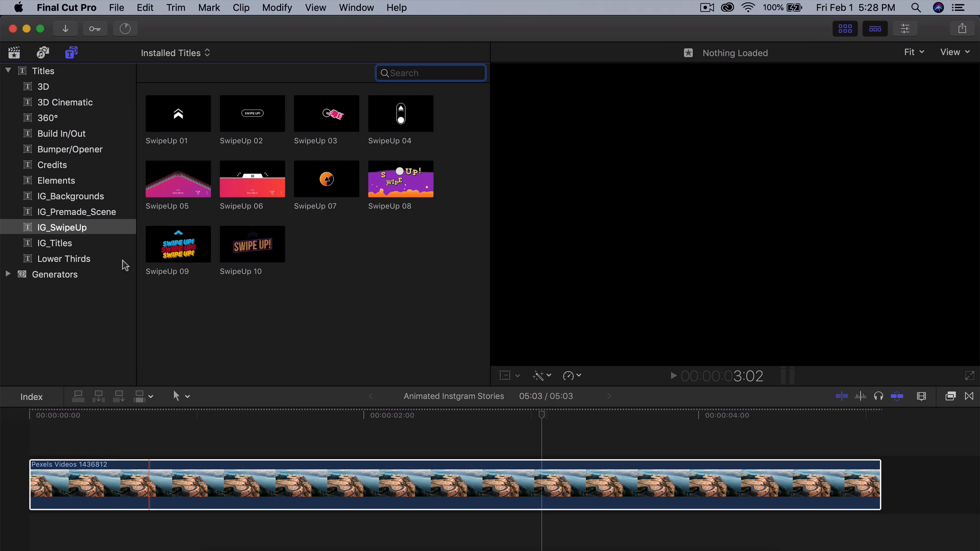
click(55, 243)
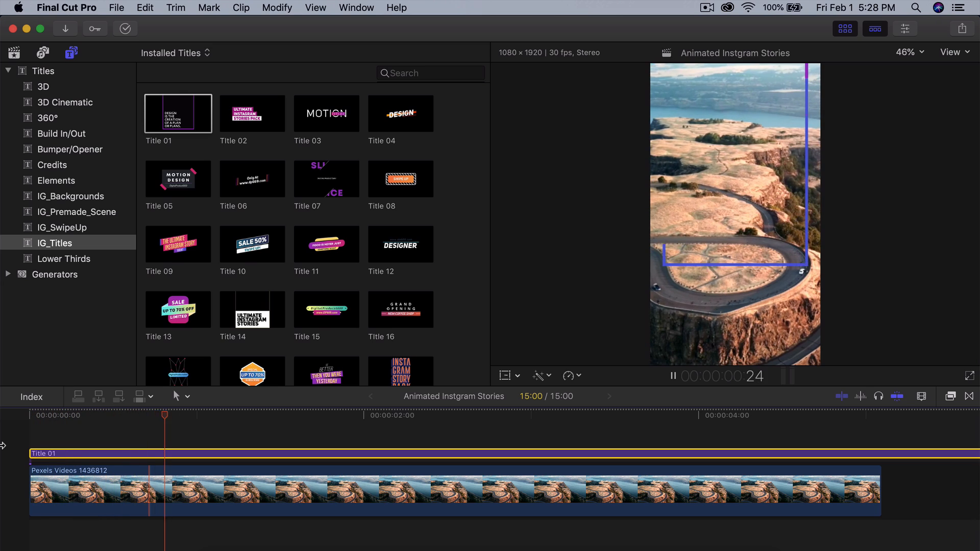
click(506, 418)
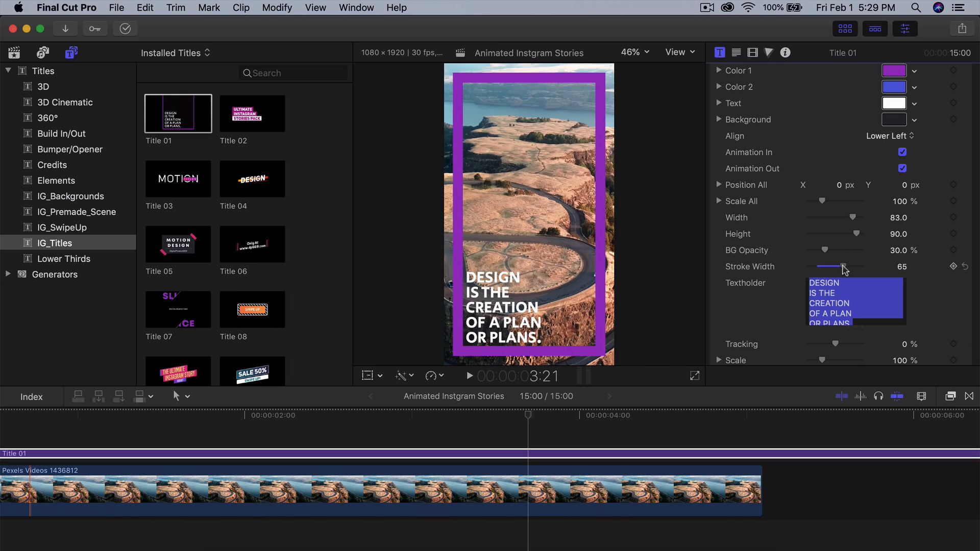
Thin the Title 01 frame stroke to 22 and turn both frame colours gold
drag(842, 266, 854, 266)
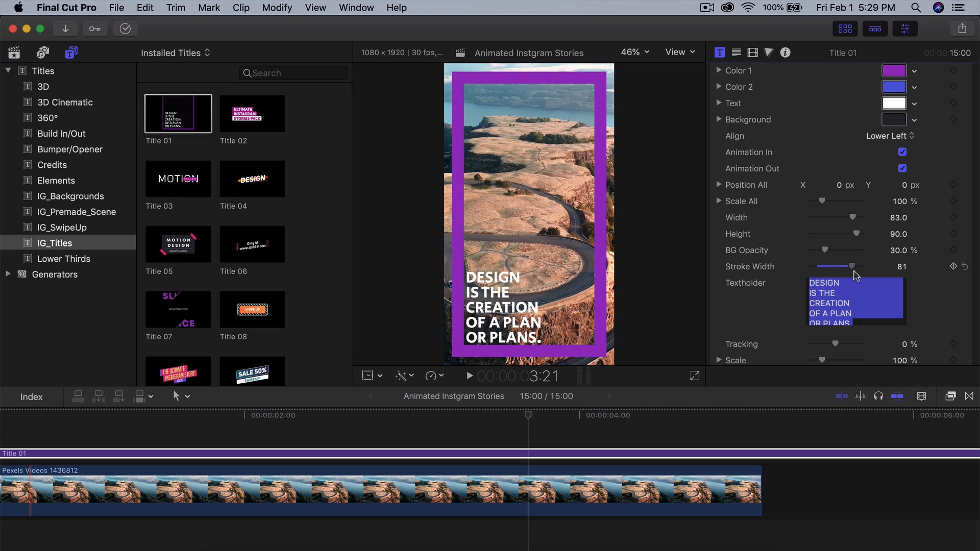
drag(855, 267, 822, 266)
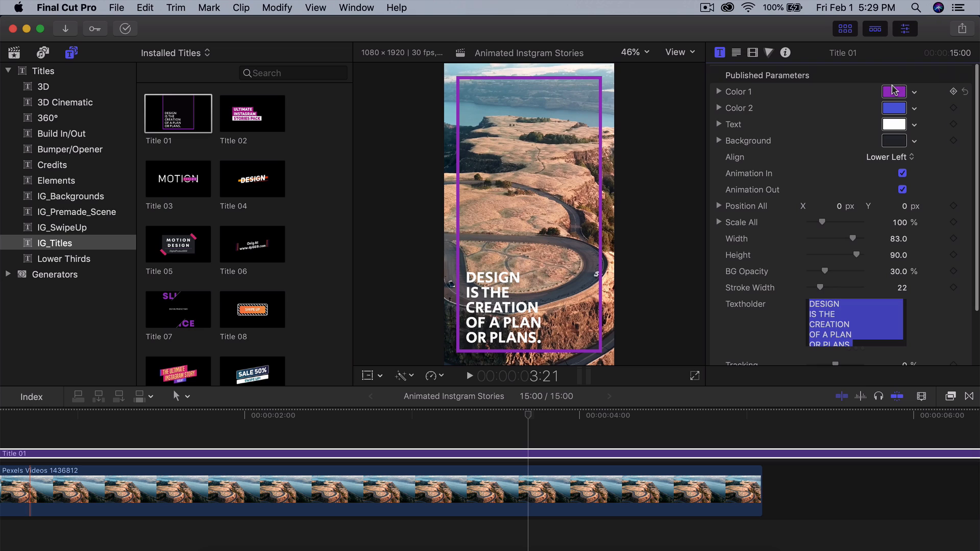
click(894, 92)
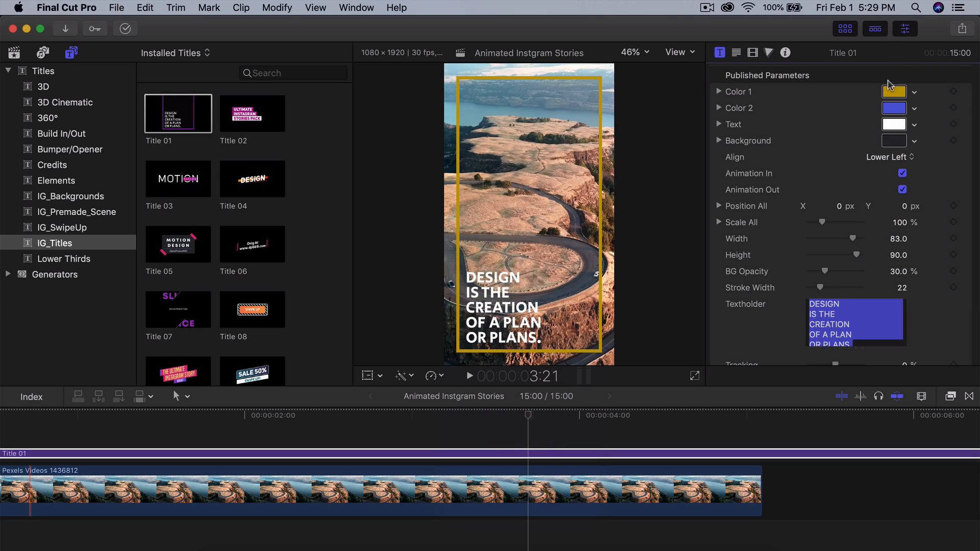
click(894, 108)
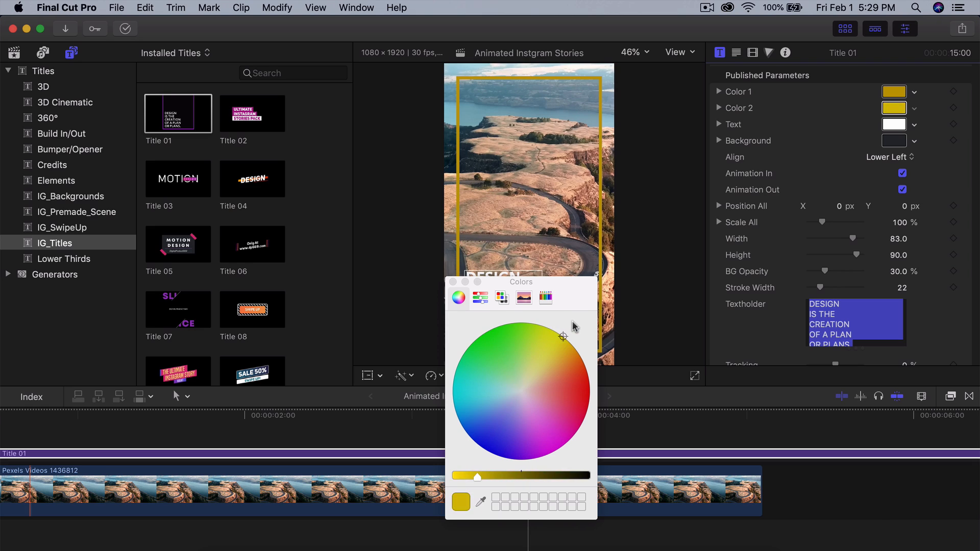
Move the caption to the upper left and align its text left
click(890, 157)
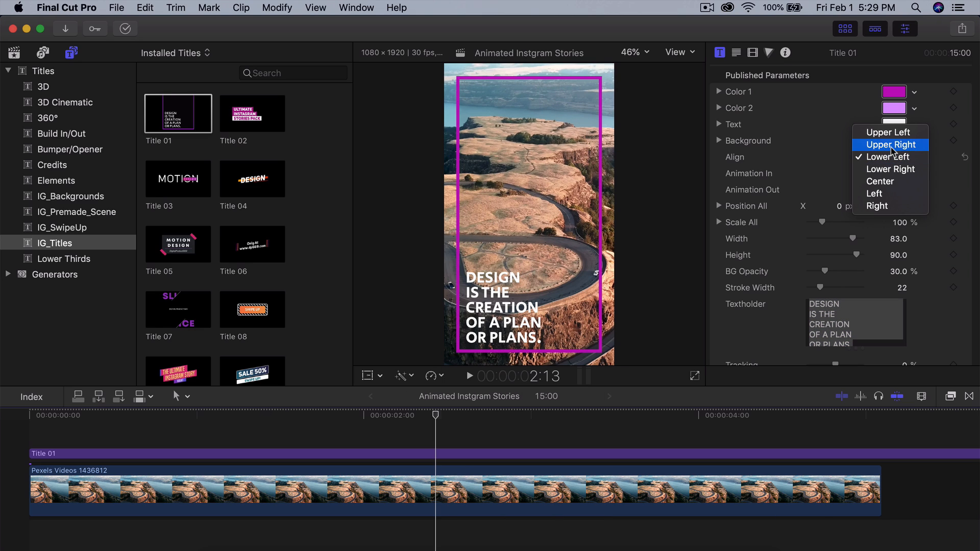
click(891, 144)
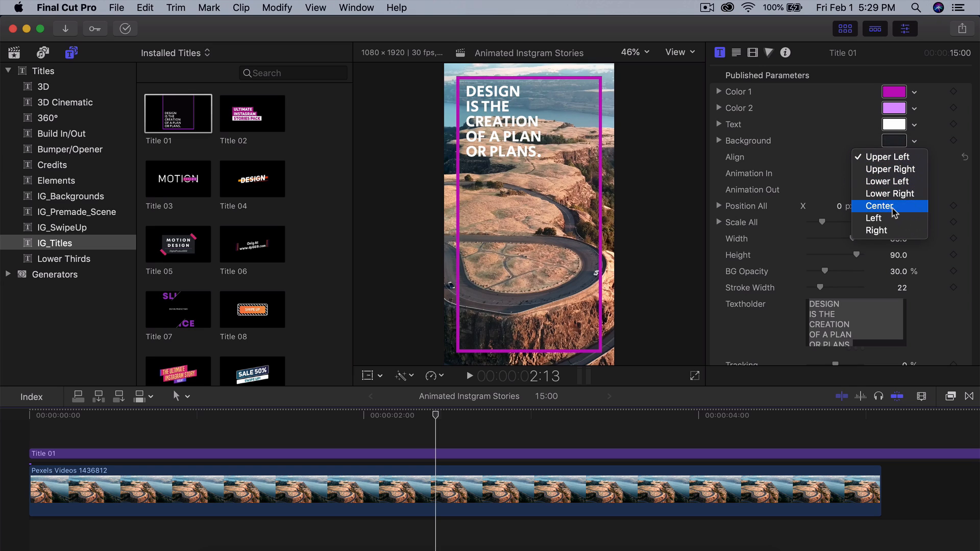
click(874, 218)
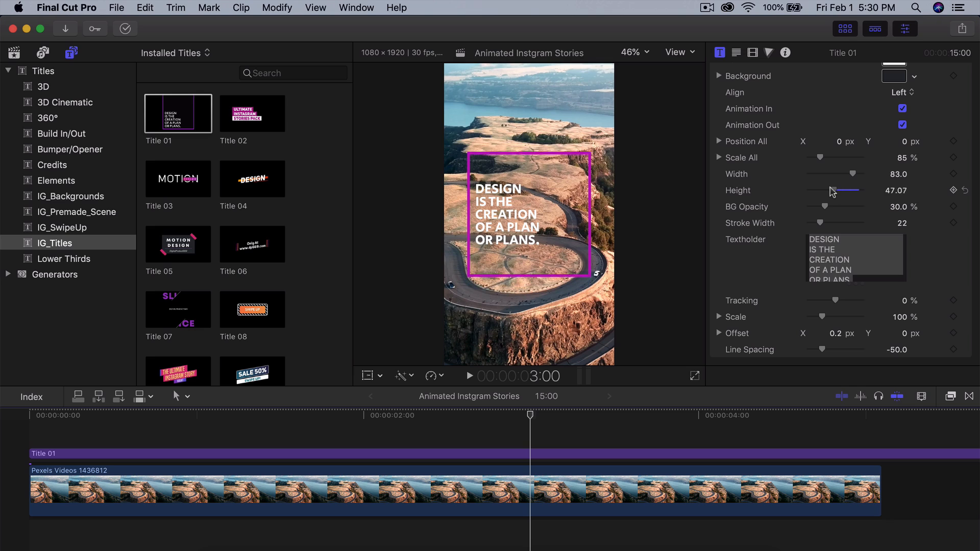
Shrink the frame's height and width into a compact box around the caption
drag(834, 191, 825, 194)
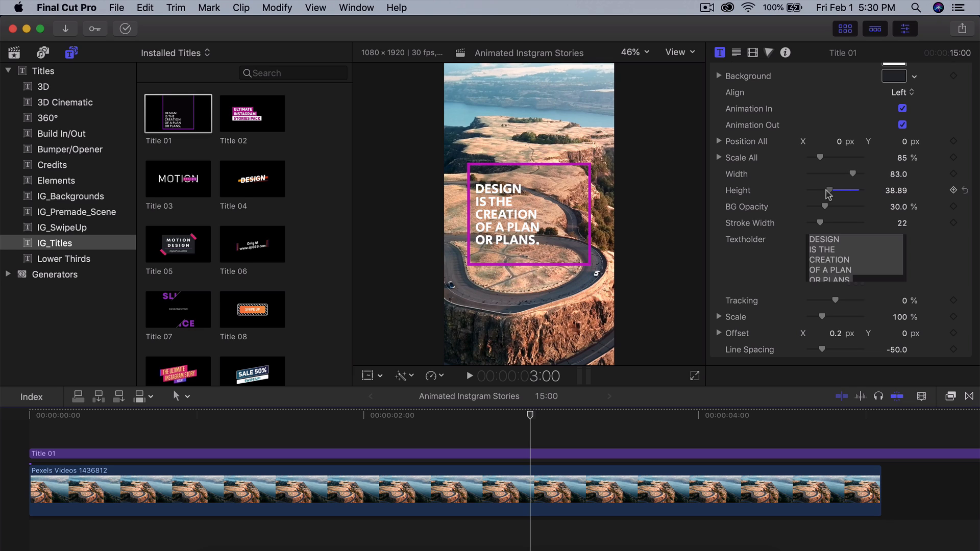
drag(812, 173, 837, 174)
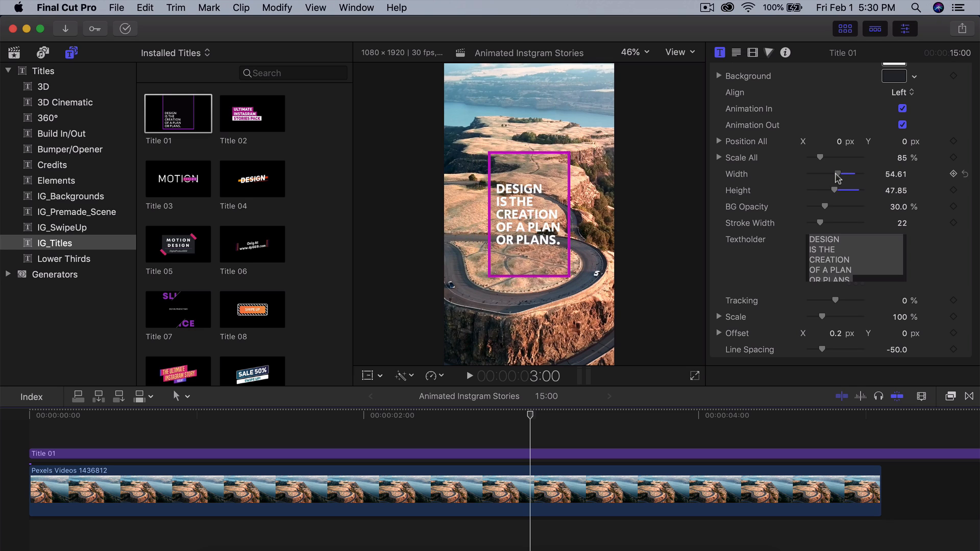
click(61, 227)
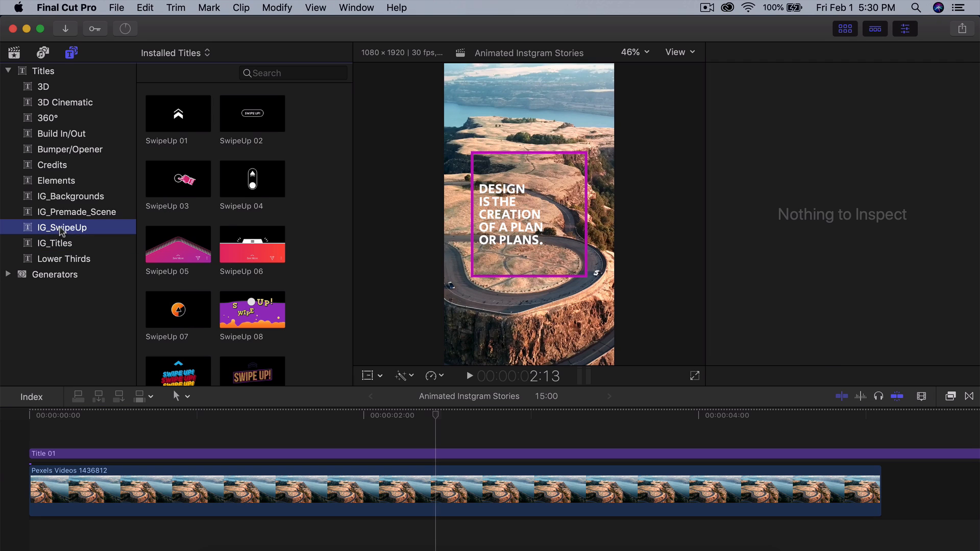
mouse_move(266, 114)
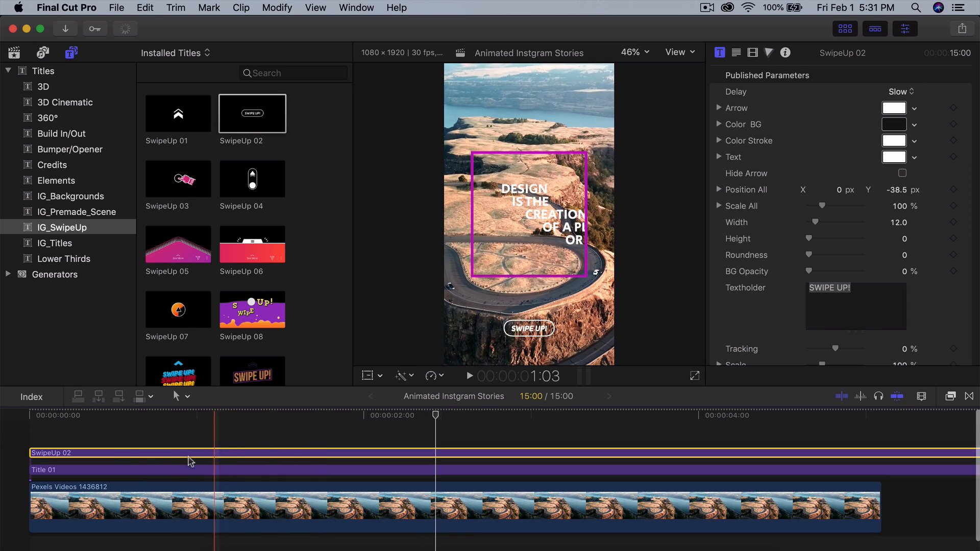
Select the SwipeUp 02 'SWIPE UP!' button placed above Title 01 to inspect it
click(469, 375)
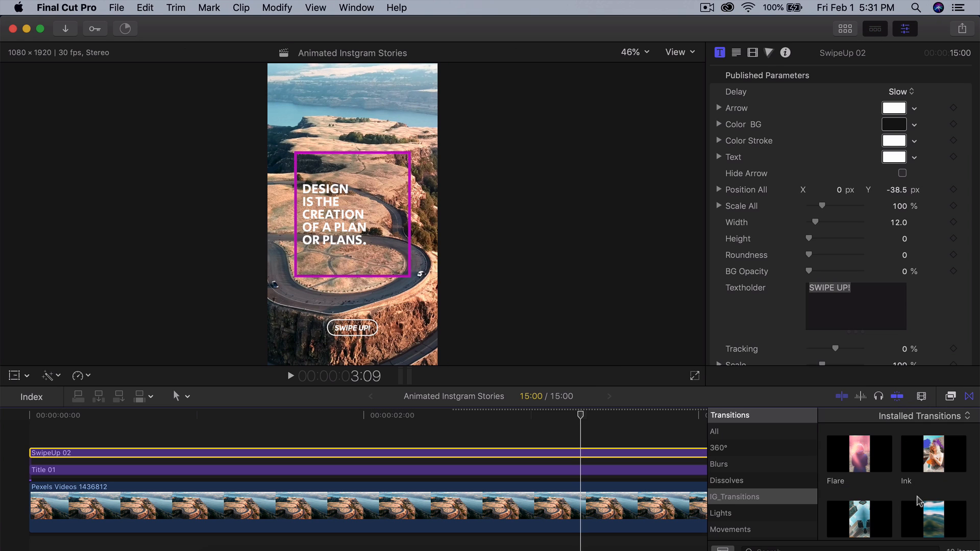
mouse_move(821, 388)
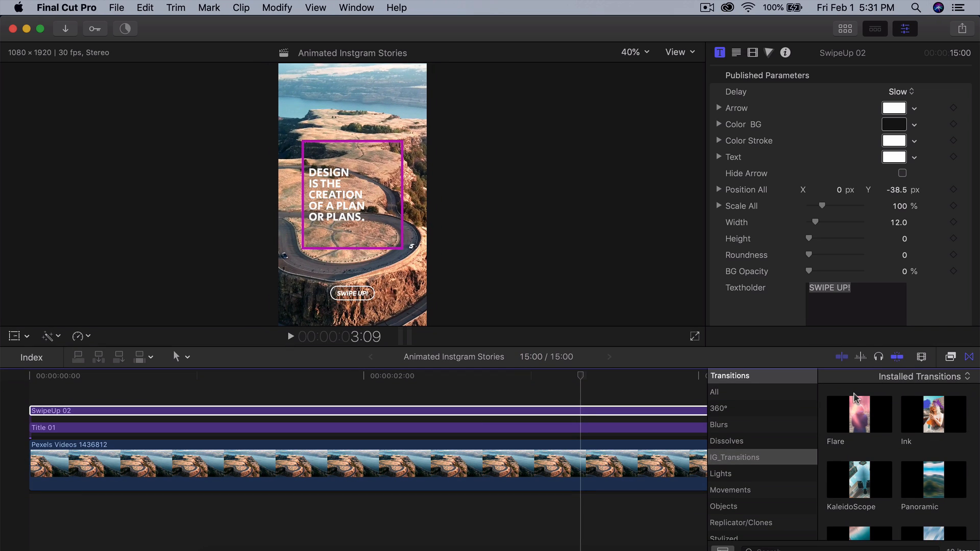
Join the road and ocean clips with the Flare transition from IG_Transitions
click(860, 414)
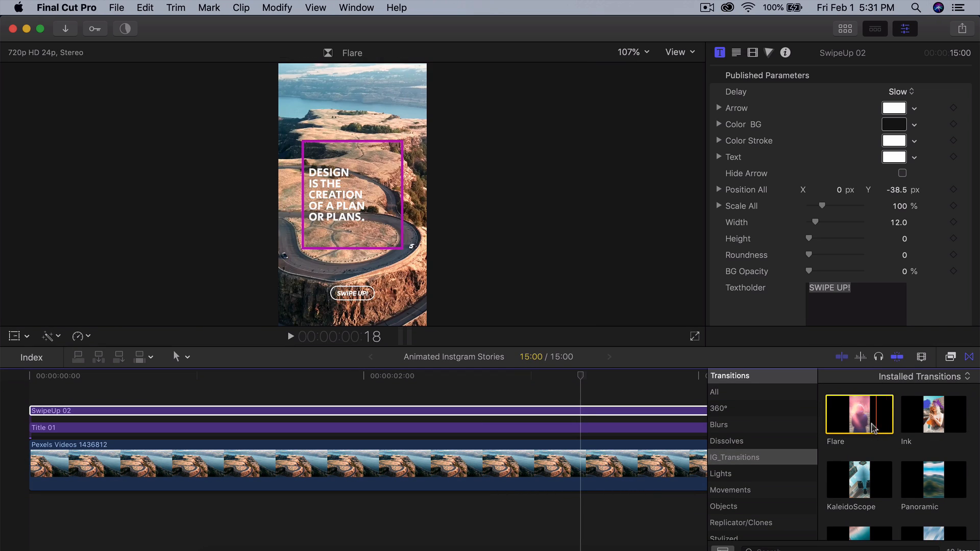
click(437, 488)
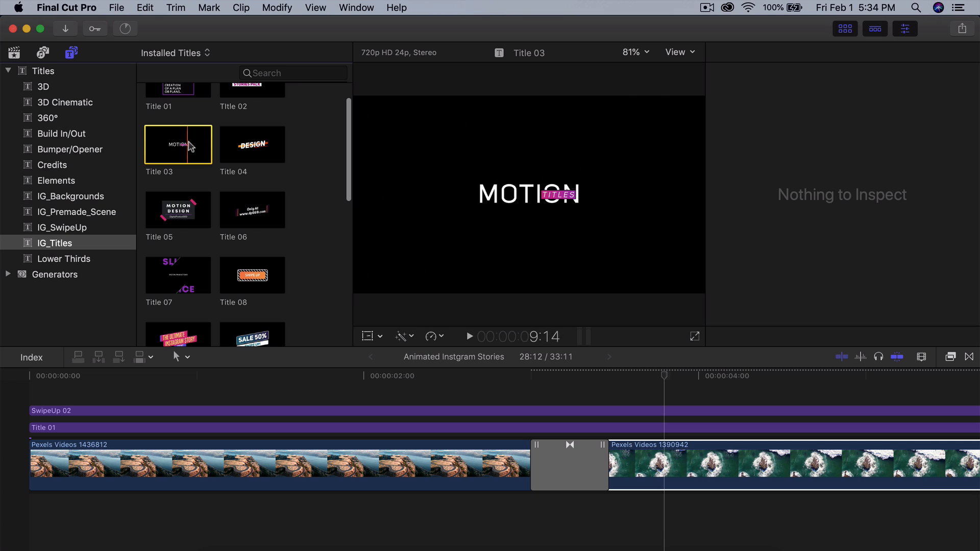
mouse_move(233, 147)
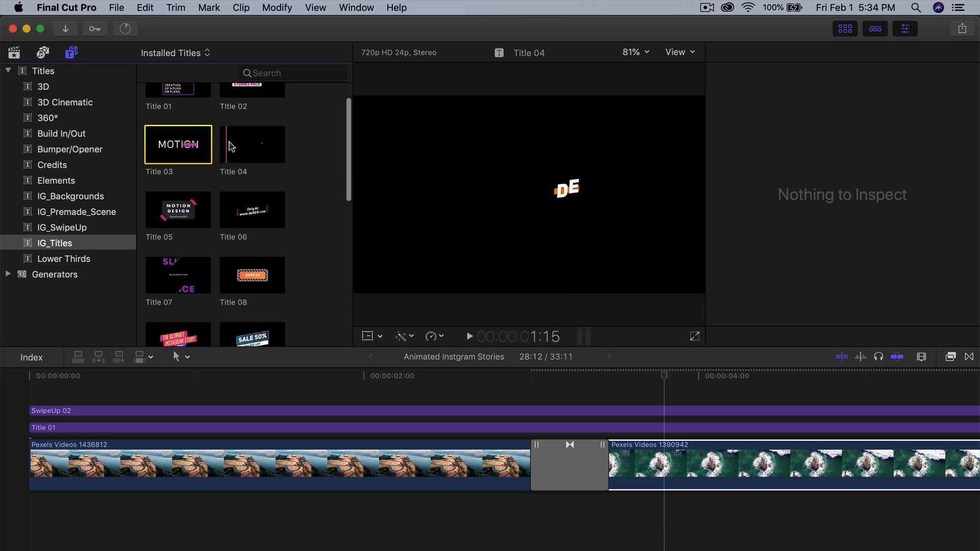
mouse_move(254, 210)
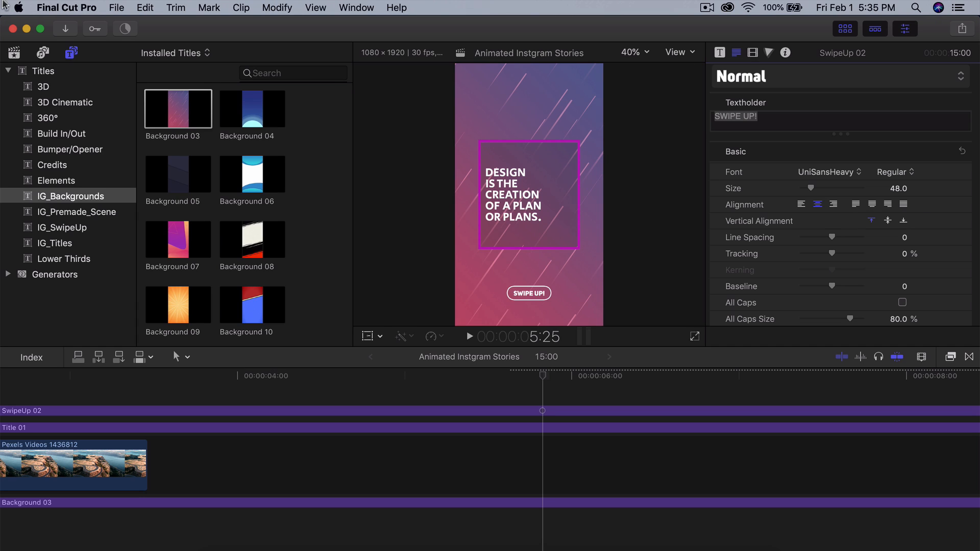
Browse IG_Premade_Scene and preview Premade Scene 04 after placing Background 03
click(76, 211)
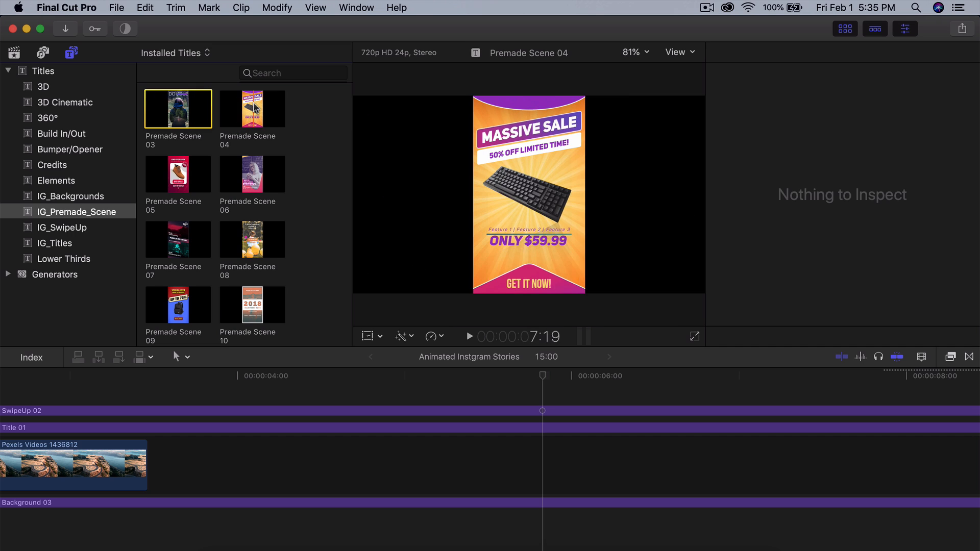
click(251, 108)
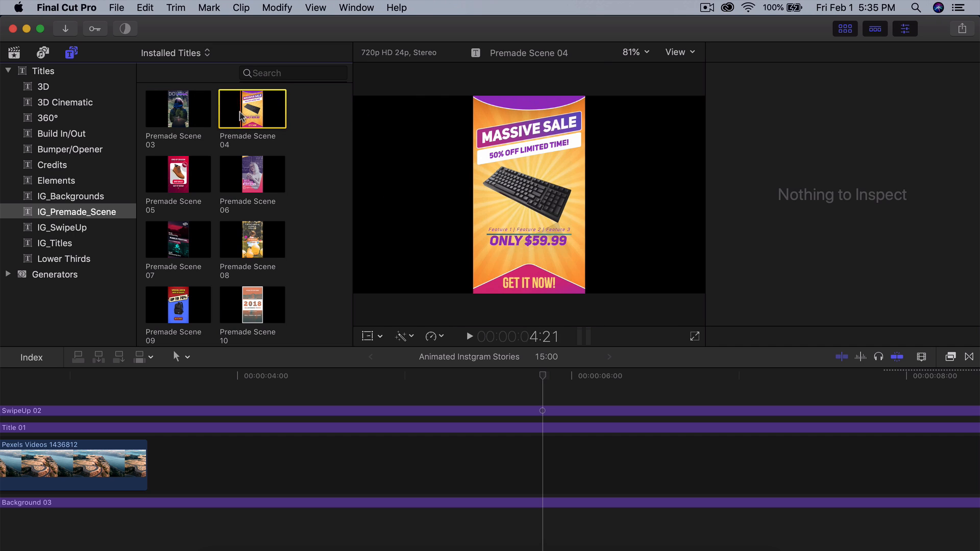